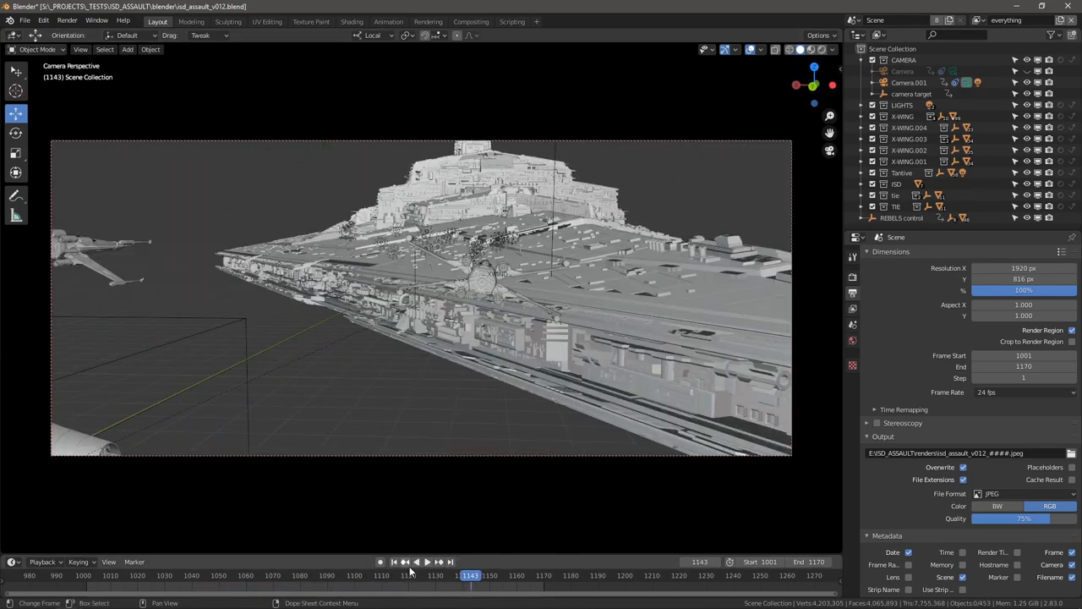
Scrub through the shot from early frames to a late frame near the Star Destroyer
left_click(426, 562)
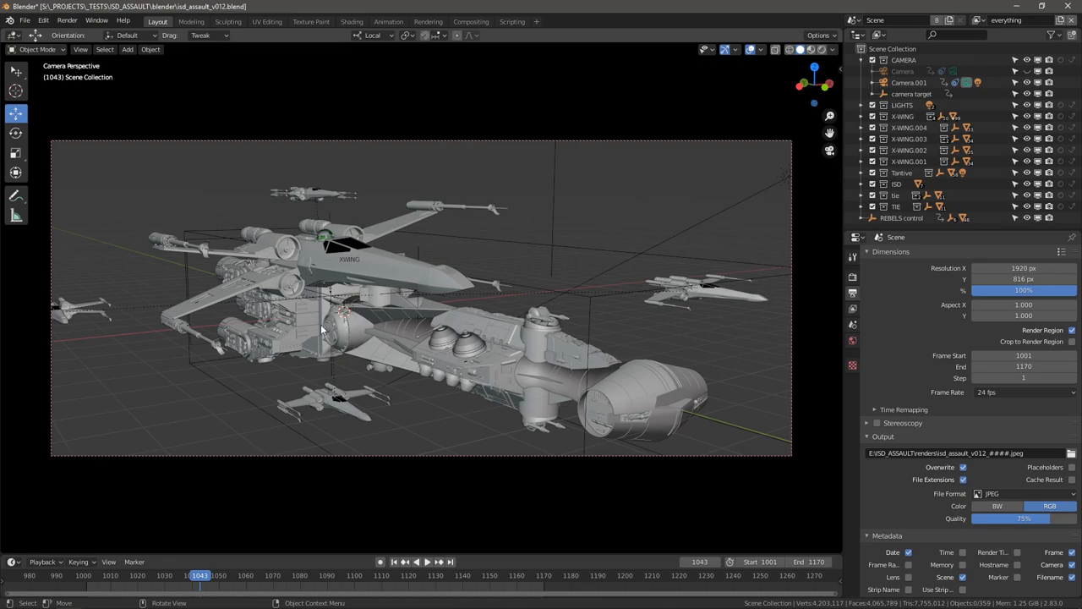
left_click(901, 173)
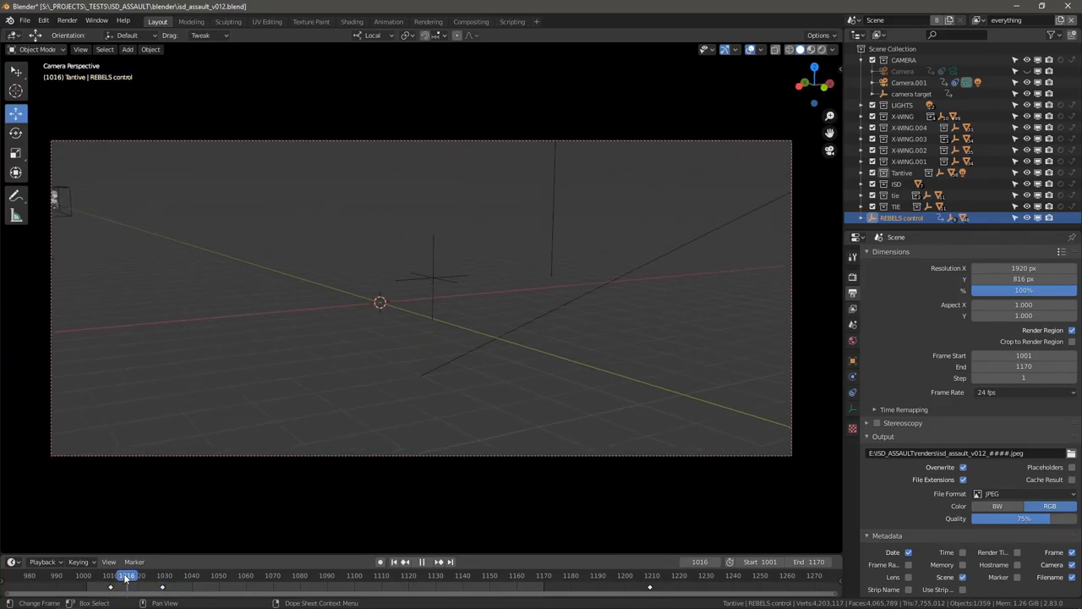
left_click(339, 575)
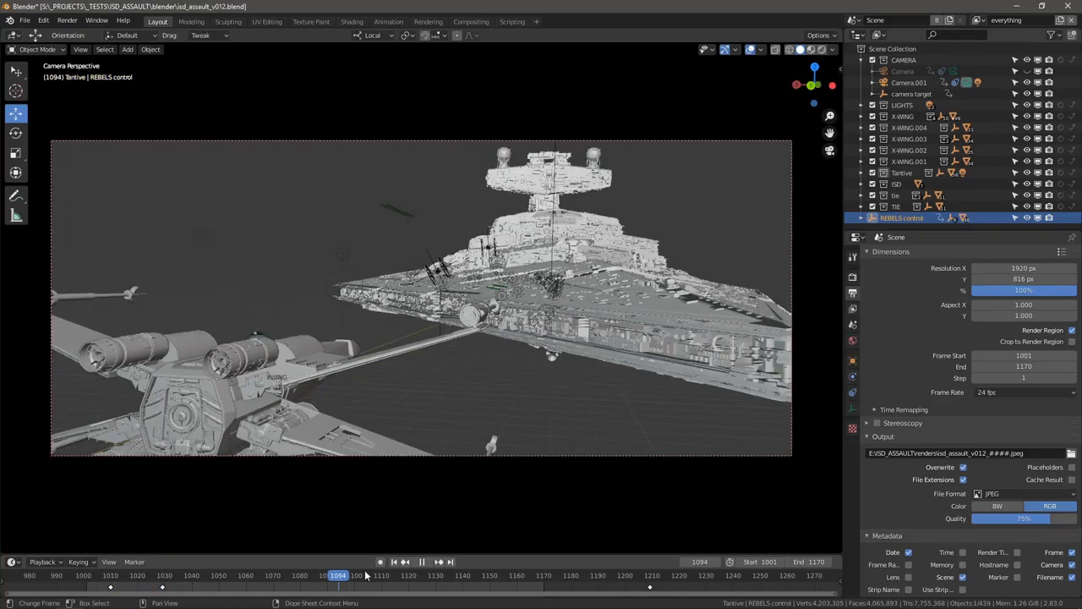
left_click(369, 575)
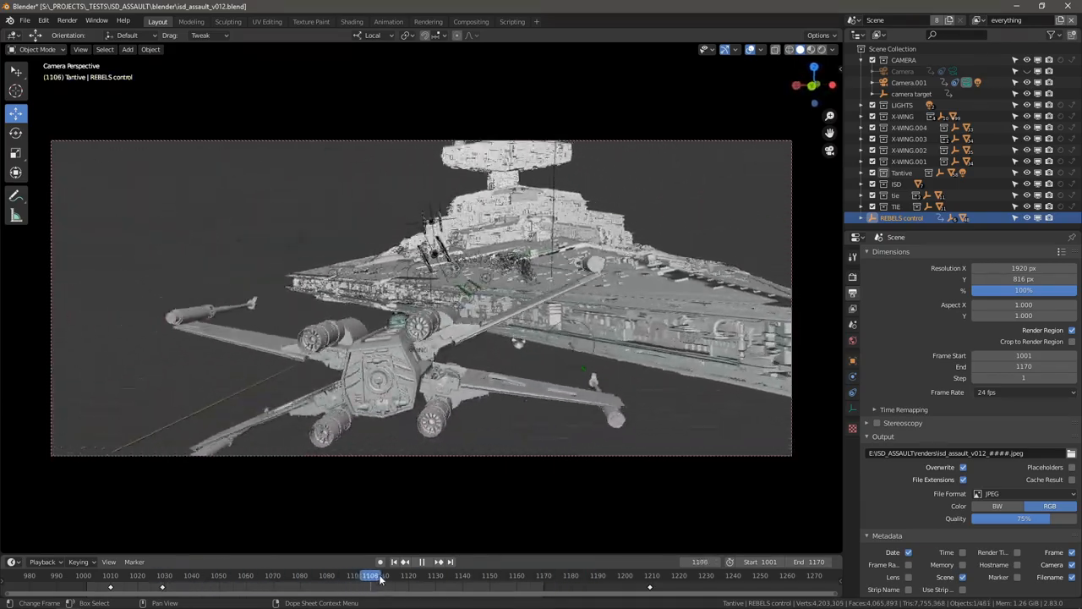
left_click(666, 575)
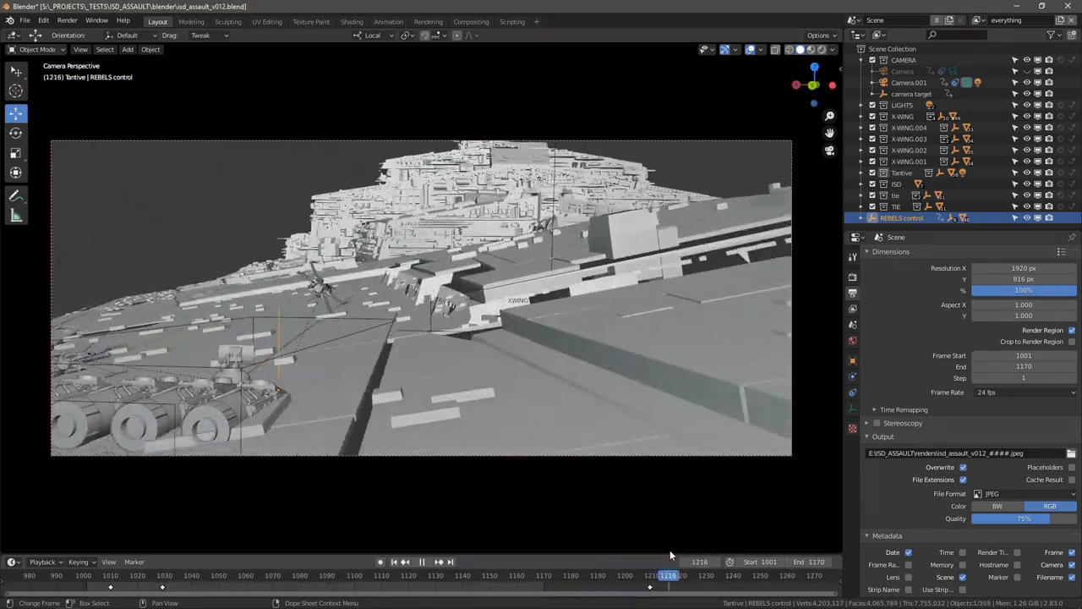
left_click(230, 575)
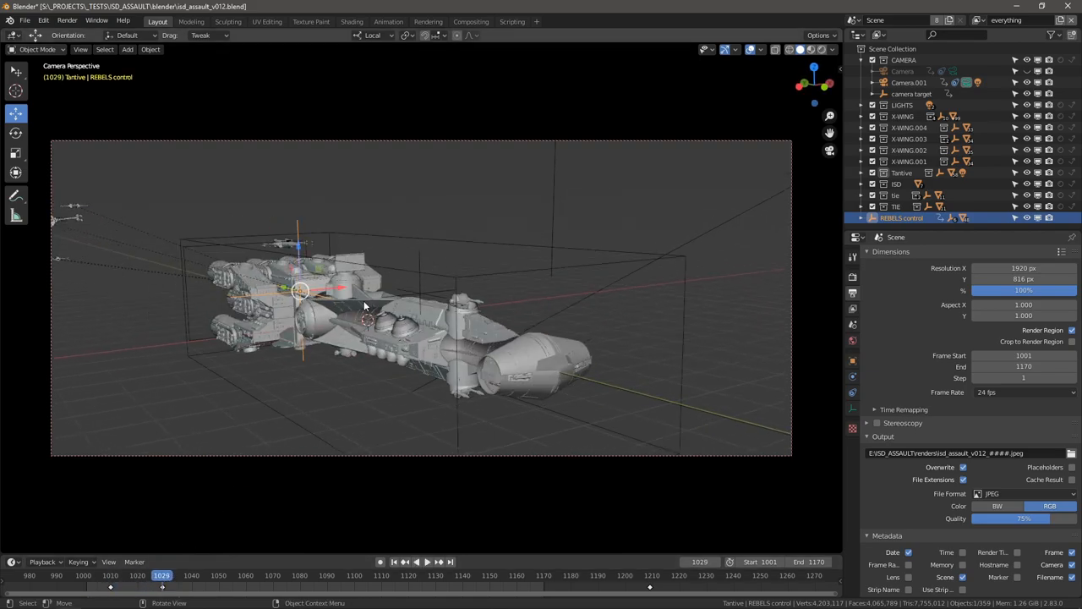
mouse_move(582, 200)
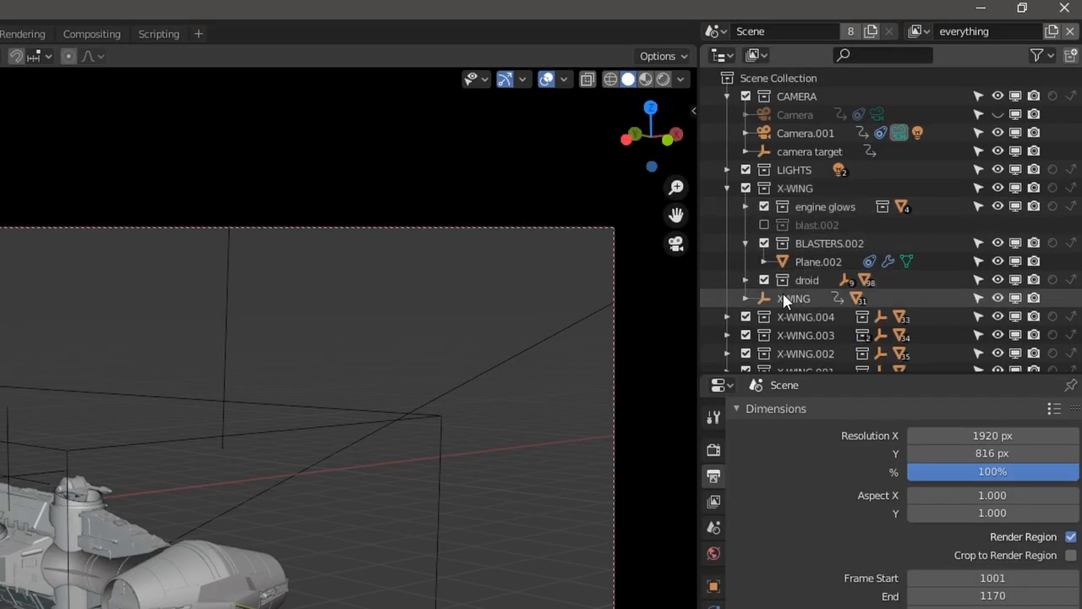
Select the XWING fighter object and scrub to the frame where it passes close to camera
left_click(793, 297)
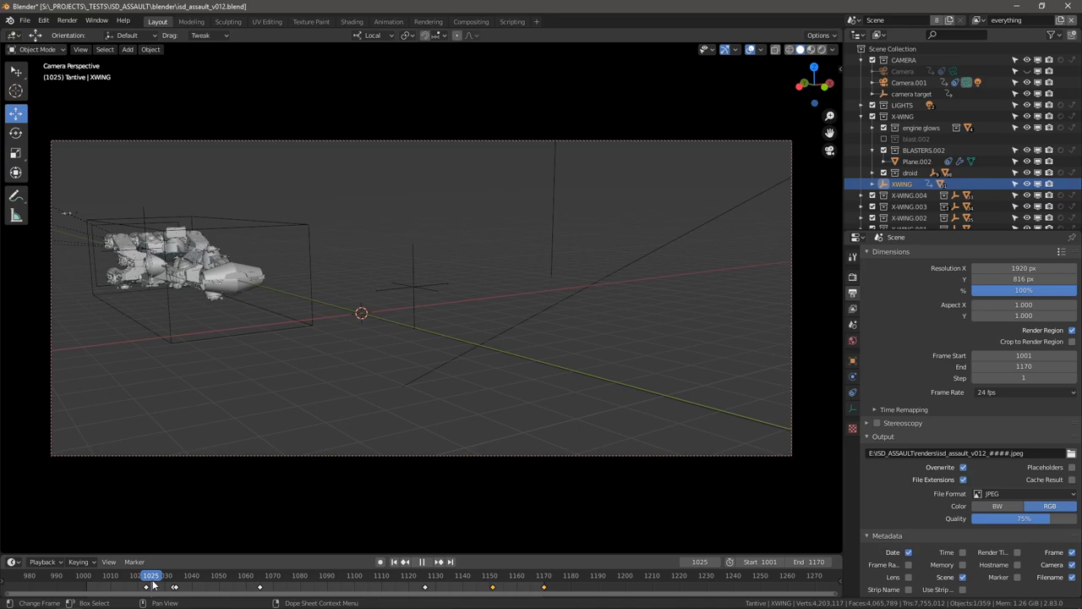
left_click(179, 575)
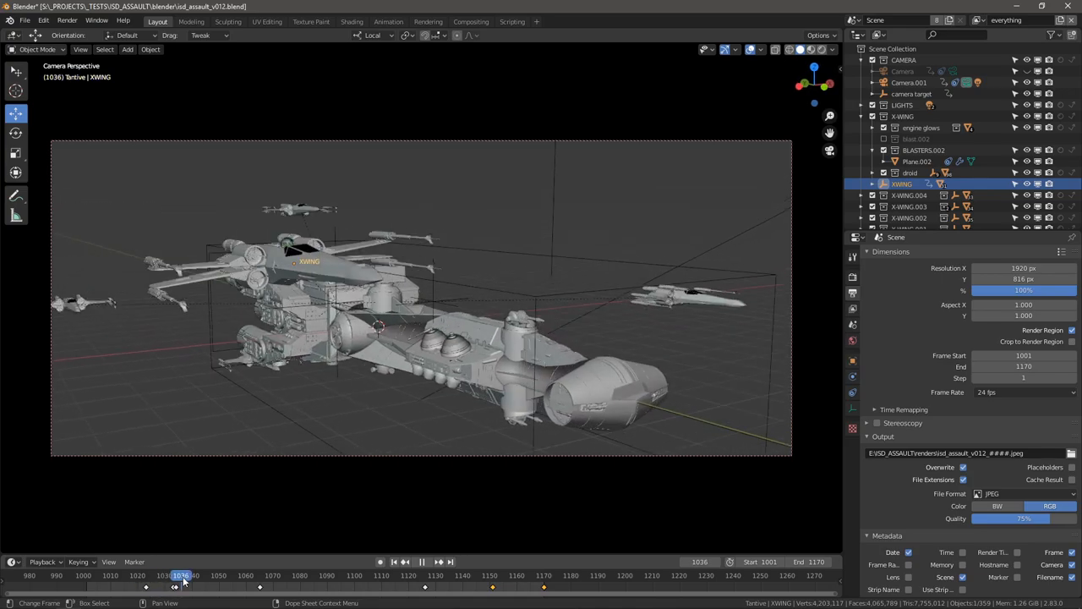
left_click(240, 575)
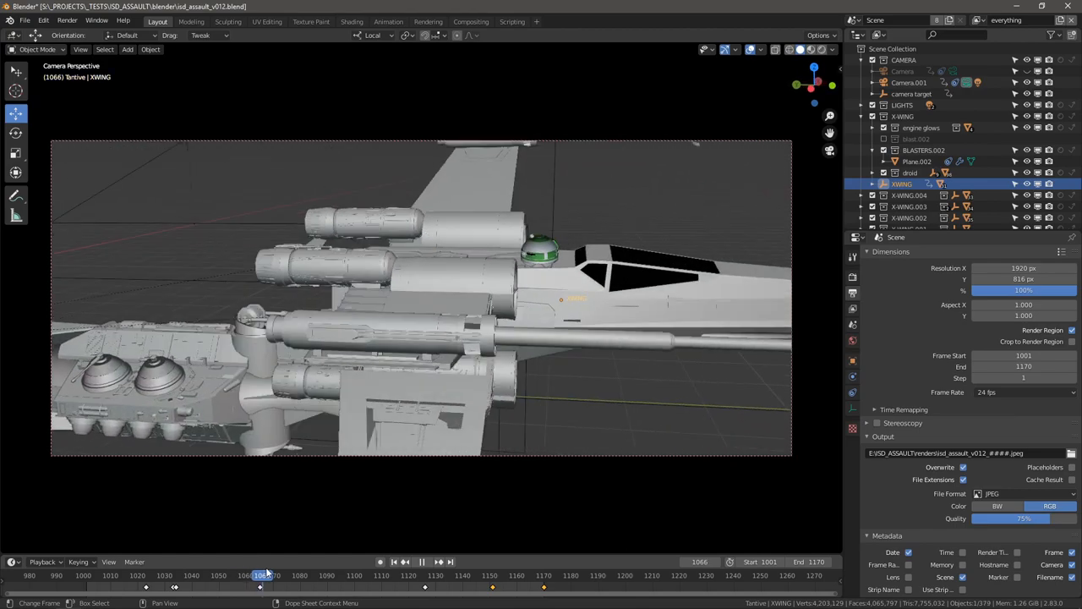
left_click(200, 575)
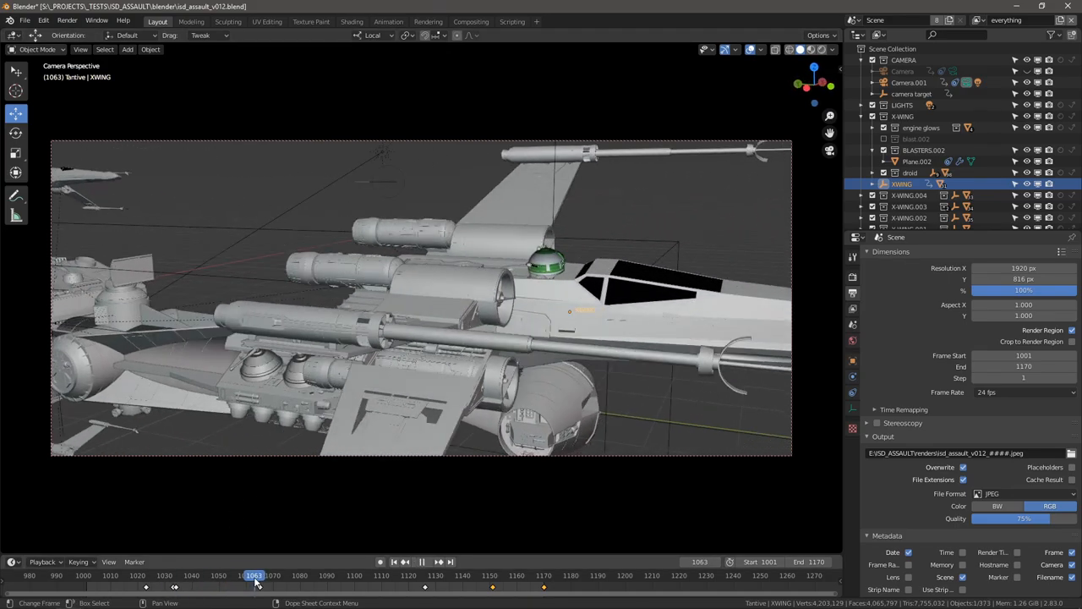
Select the blocking Camera in the CAMERA collection and show its object constraints
left_click(216, 575)
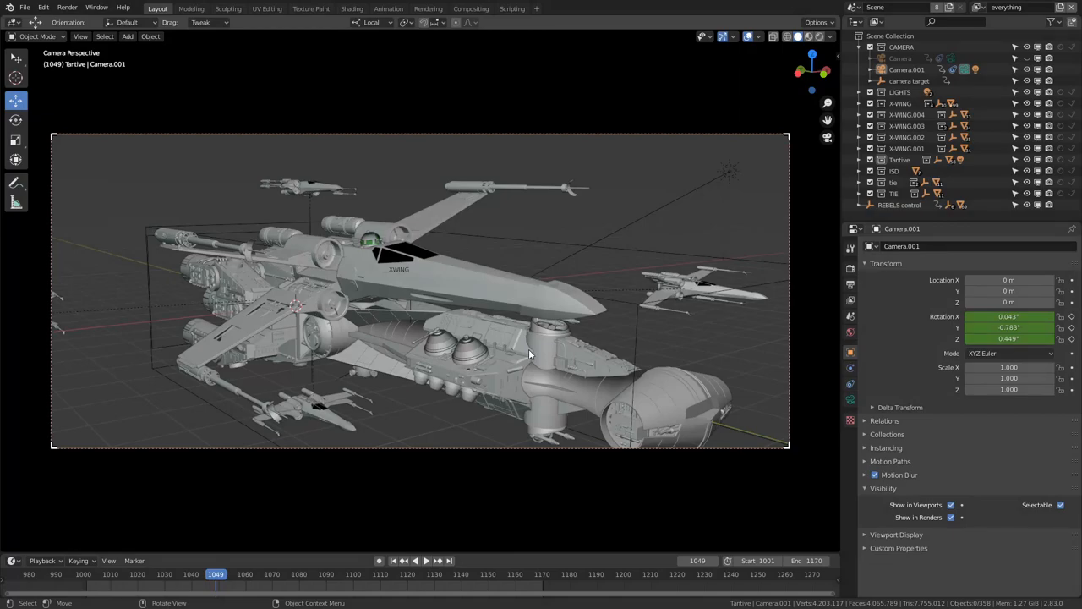
mouse_move(572, 257)
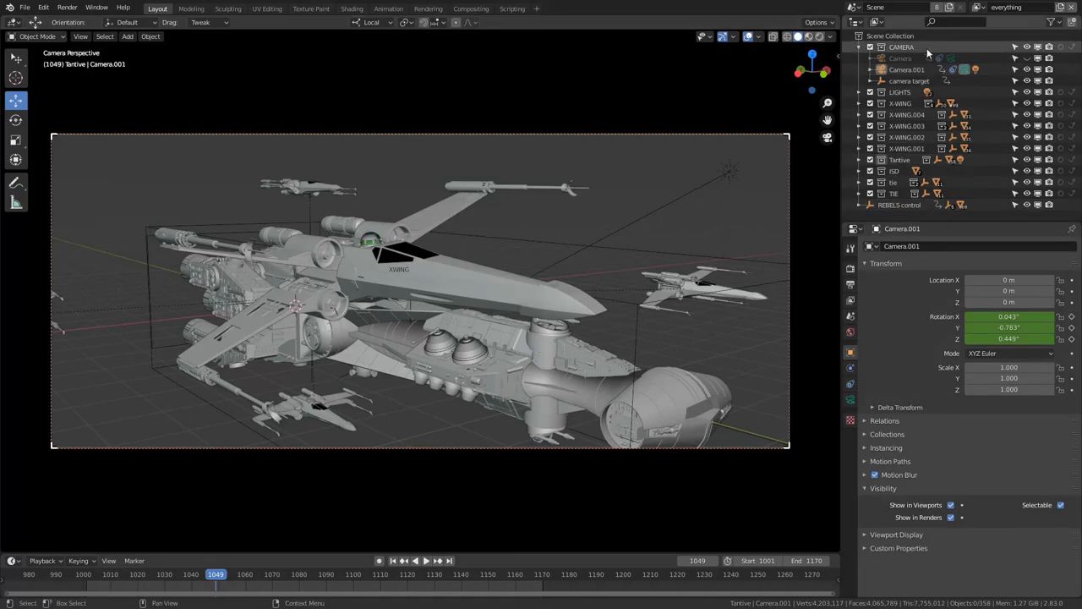
left_click(369, 575)
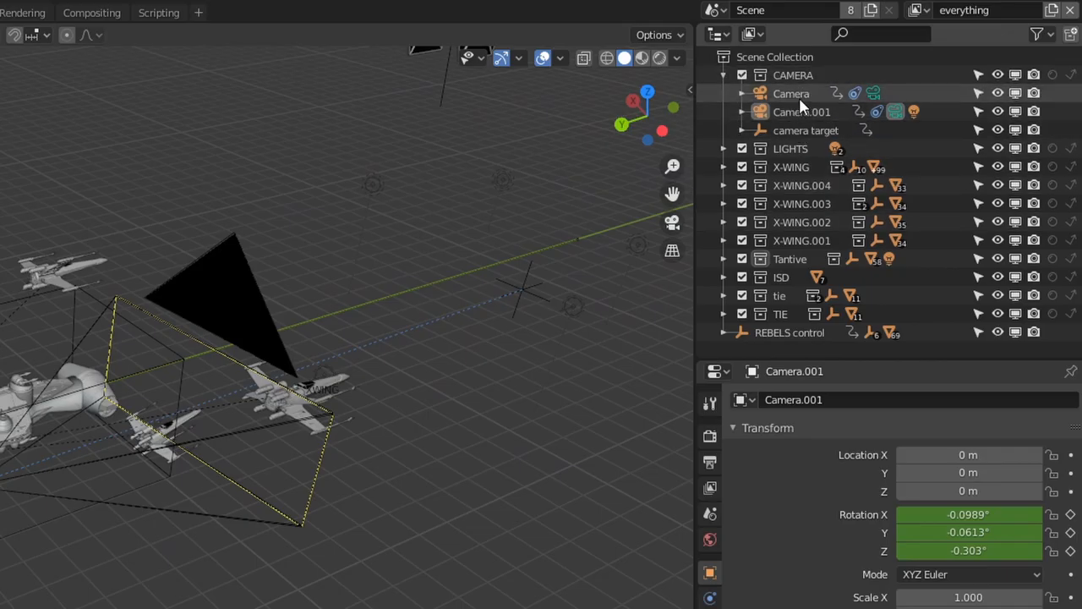
left_click(791, 93)
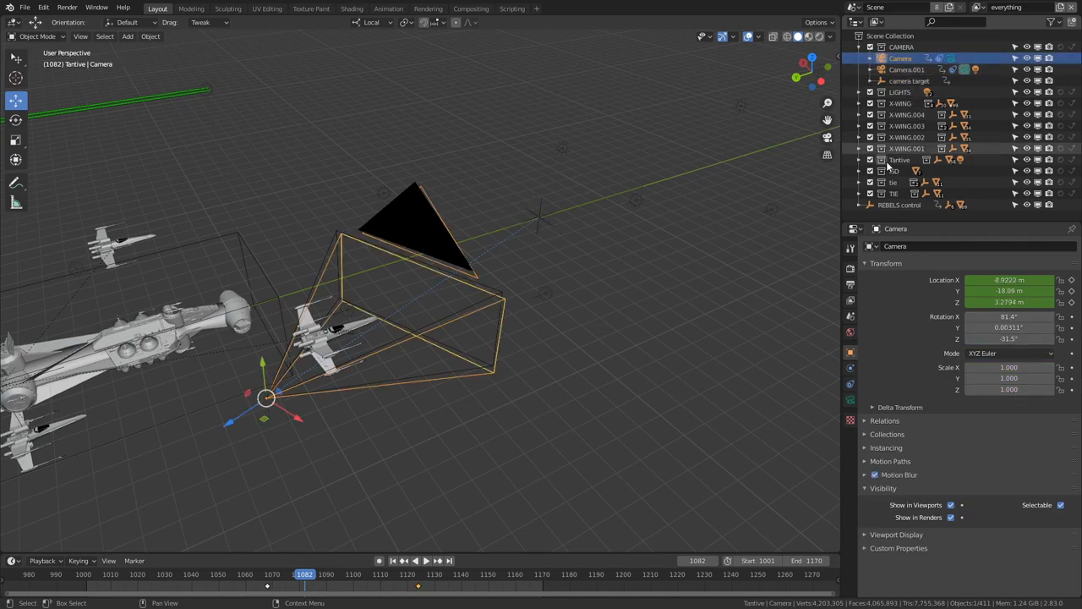
left_click(851, 369)
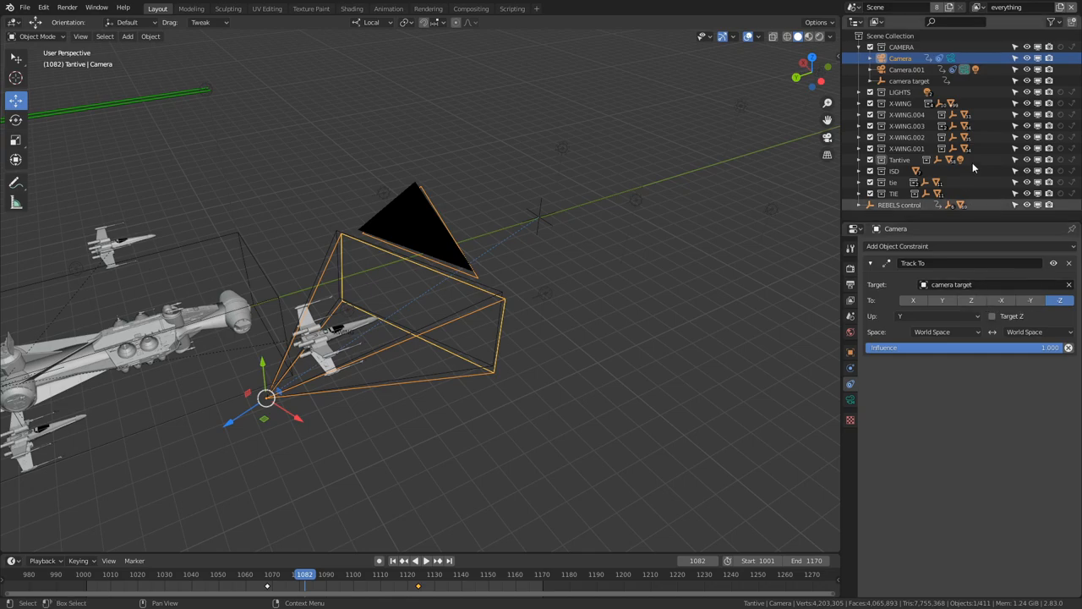
Inspect the camera target object of the Track To constraint, then return to the tracking Camera
left_click(910, 81)
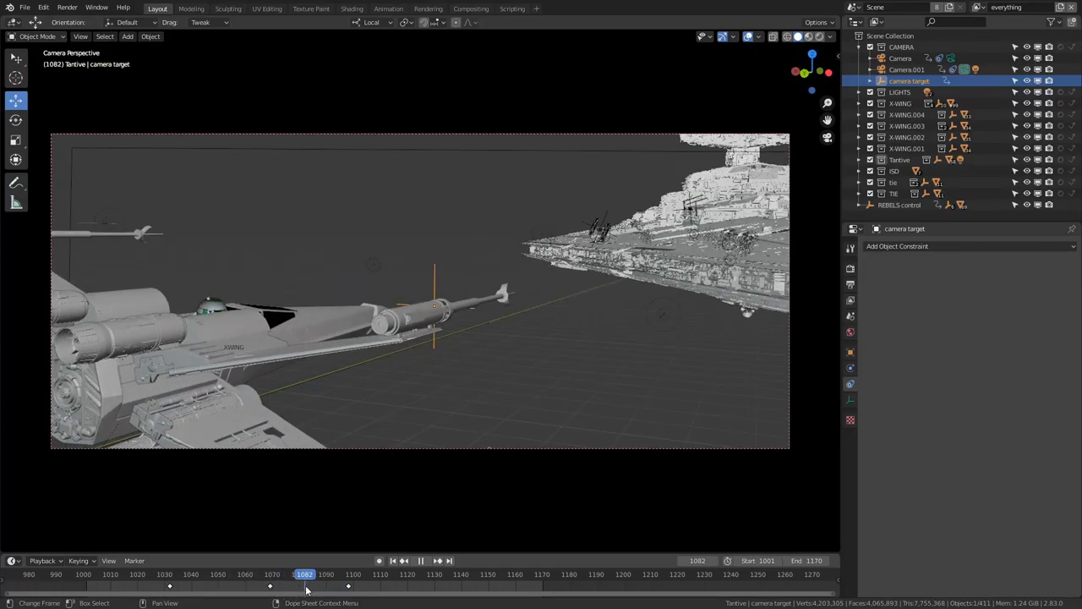
left_click(291, 575)
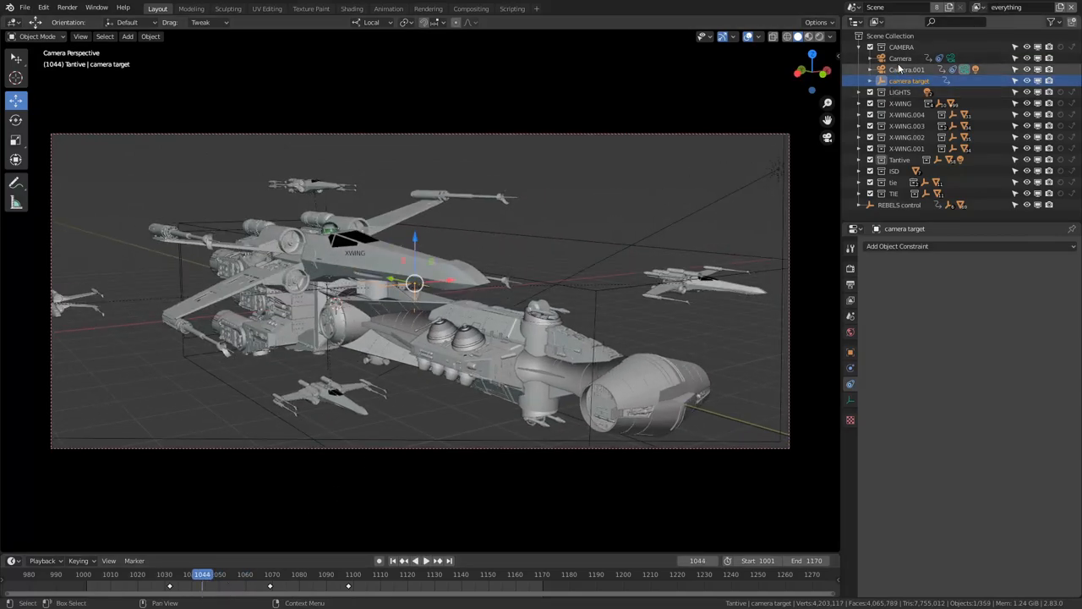
left_click(899, 57)
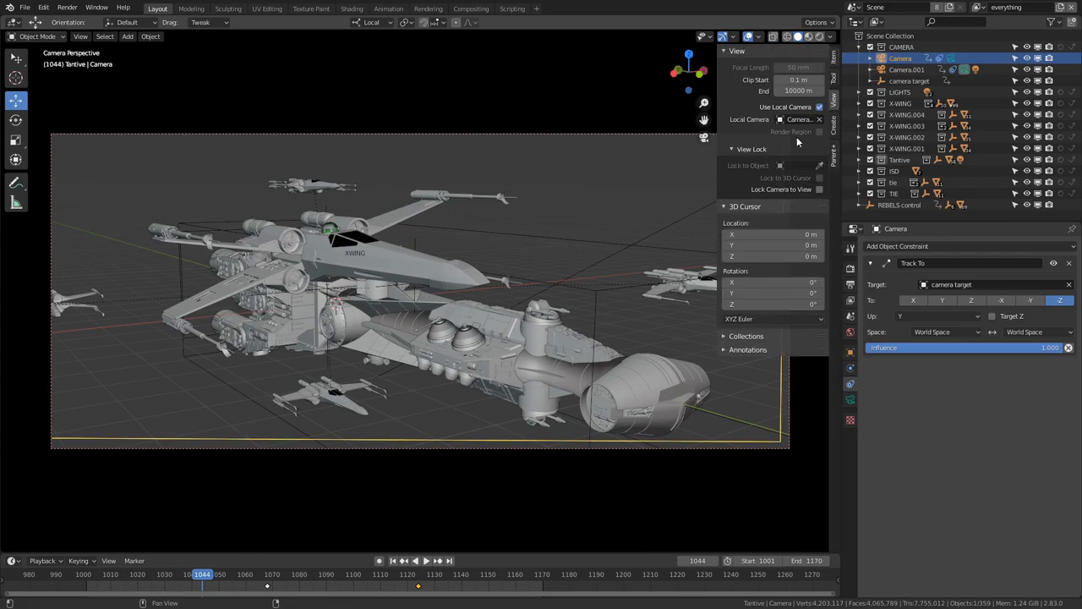
Set Camera as the viewport's local camera and scrub frames to check its framing
left_click(798, 118)
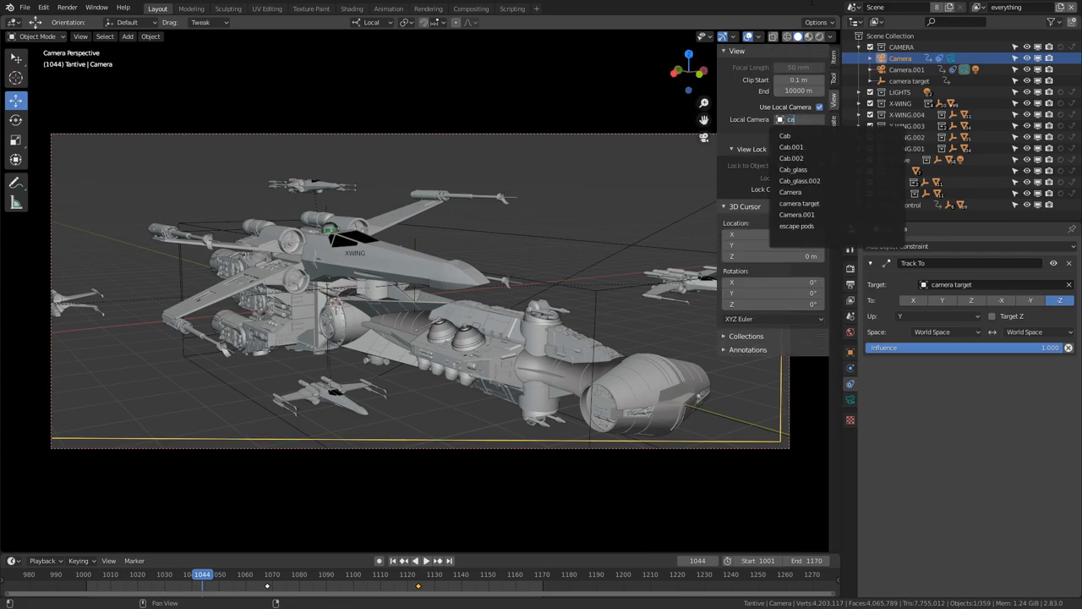
left_click(790, 193)
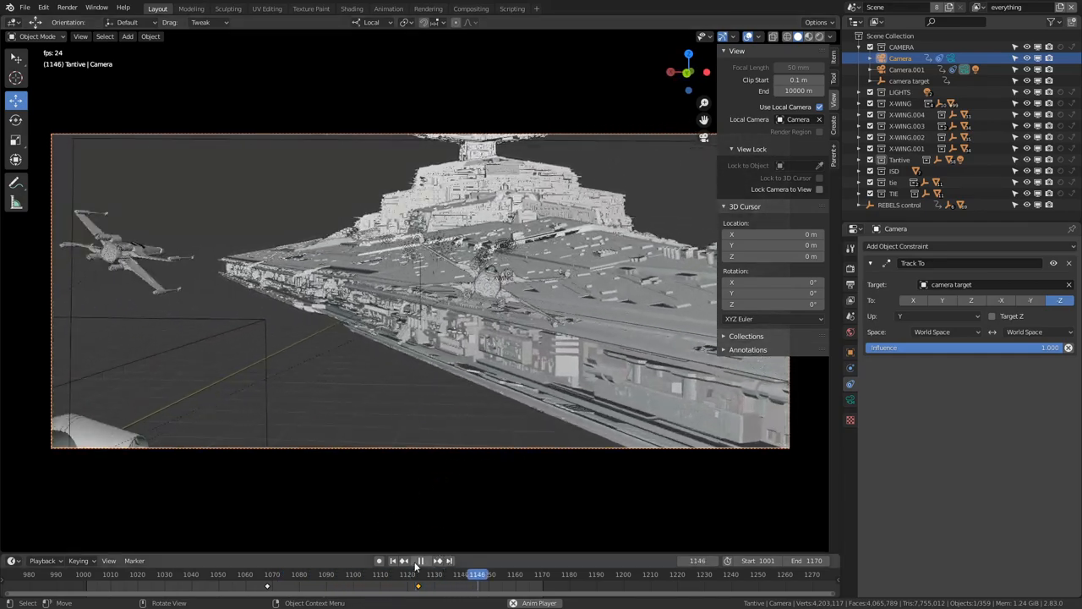
left_click(798, 118)
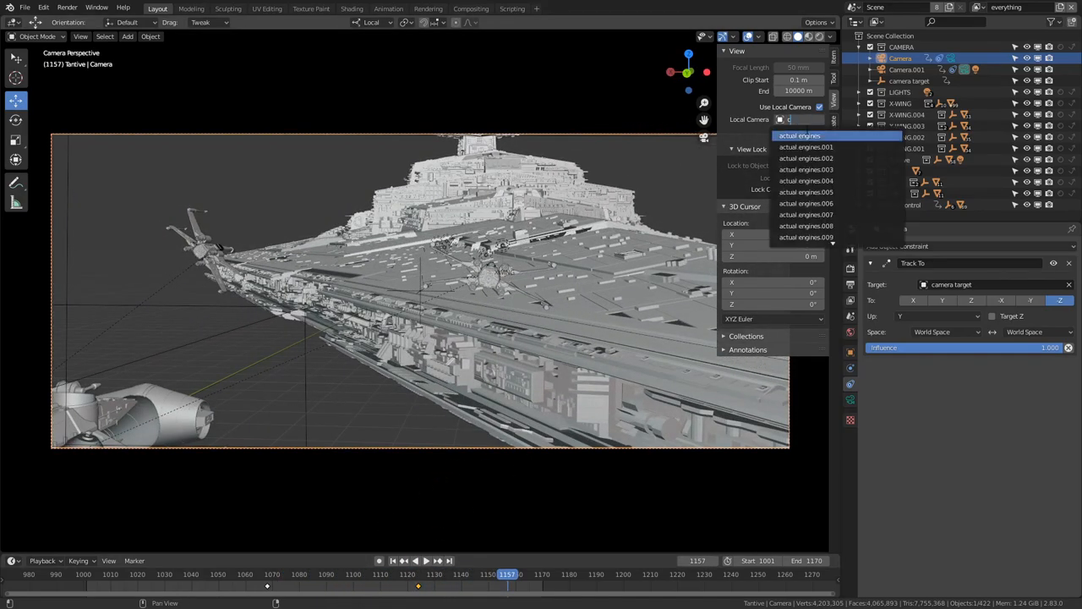
type("amera...")
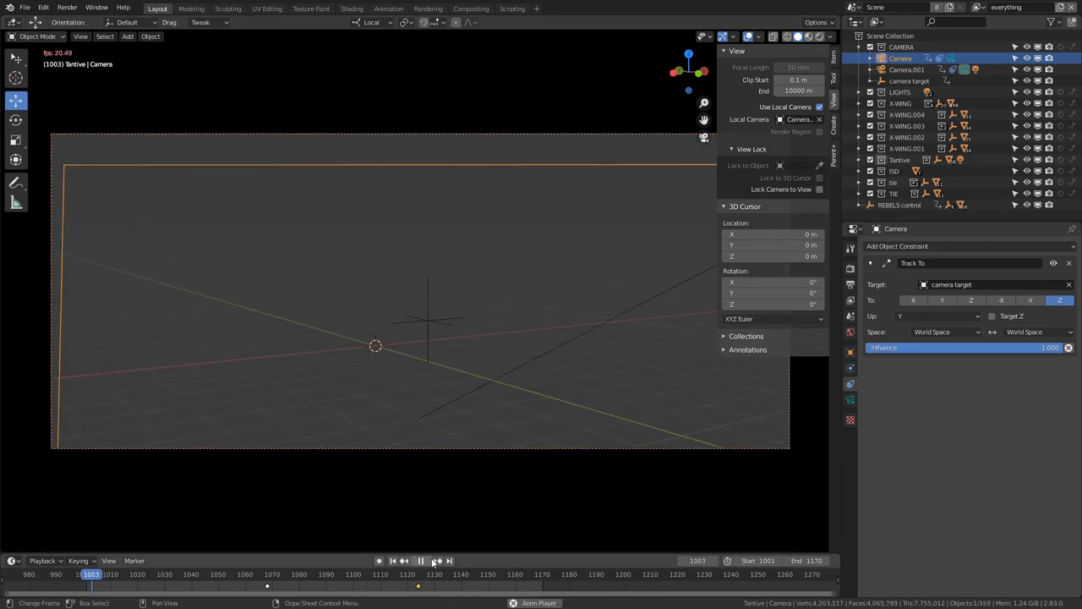
left_click(421, 561)
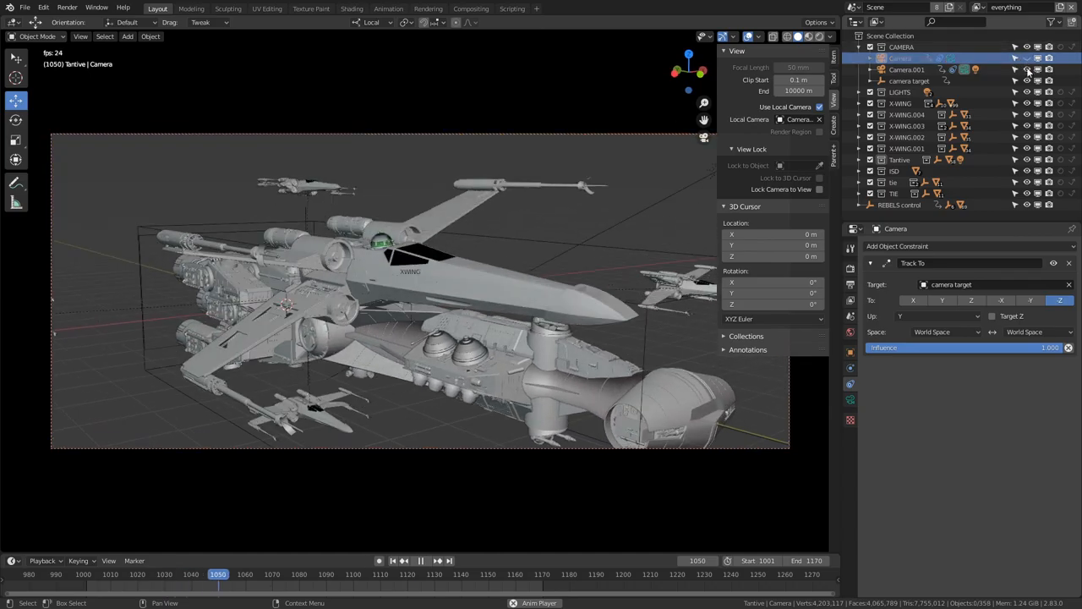
left_click(378, 560)
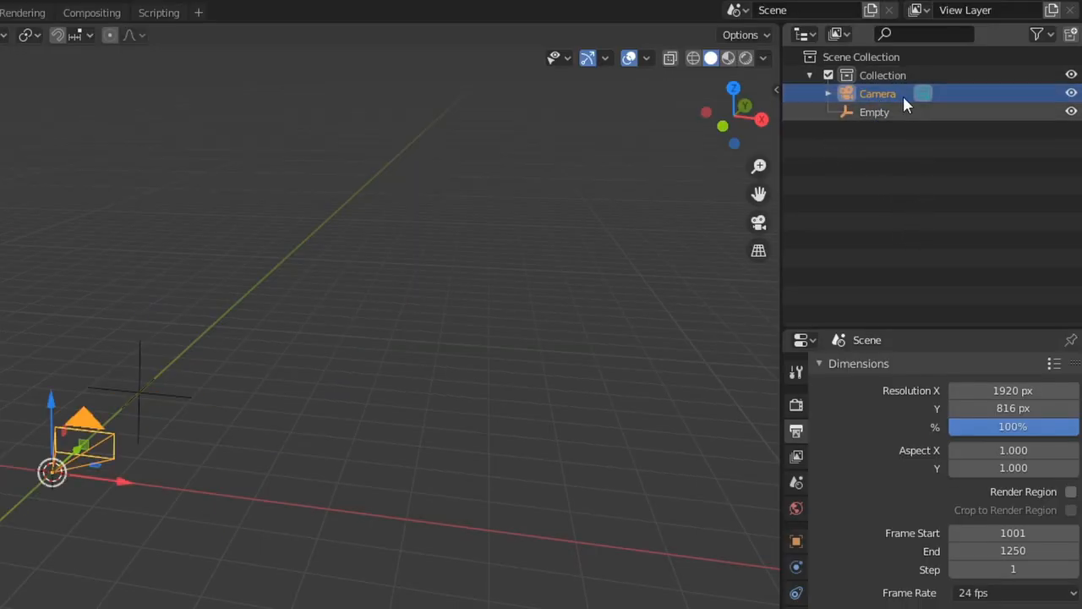
Give the camera a Track To constraint targeting the Target empty along -Z
left_click(874, 111)
type("Target")
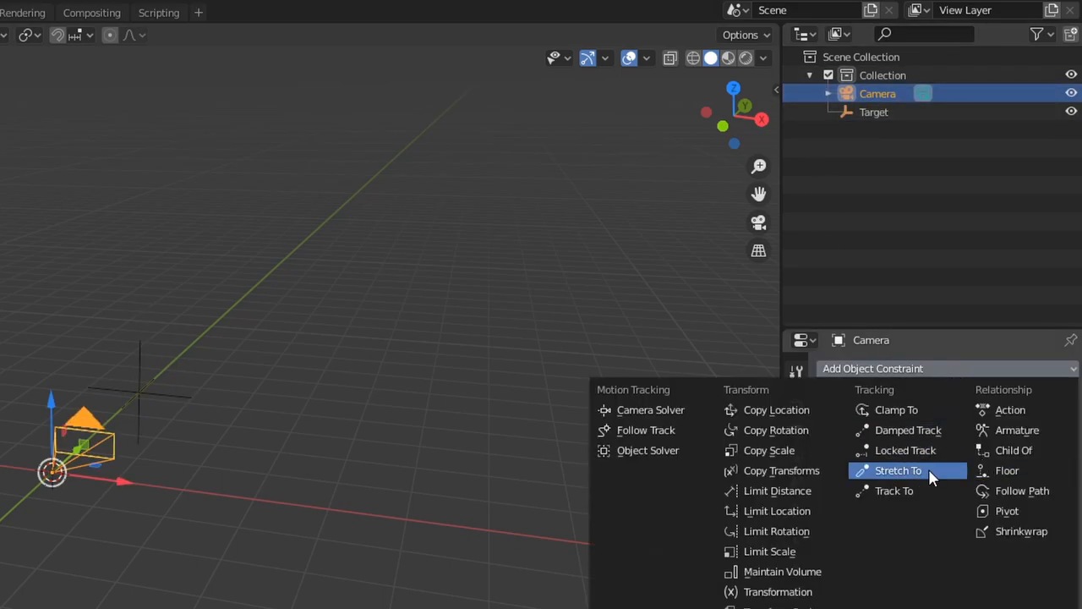
left_click(893, 491)
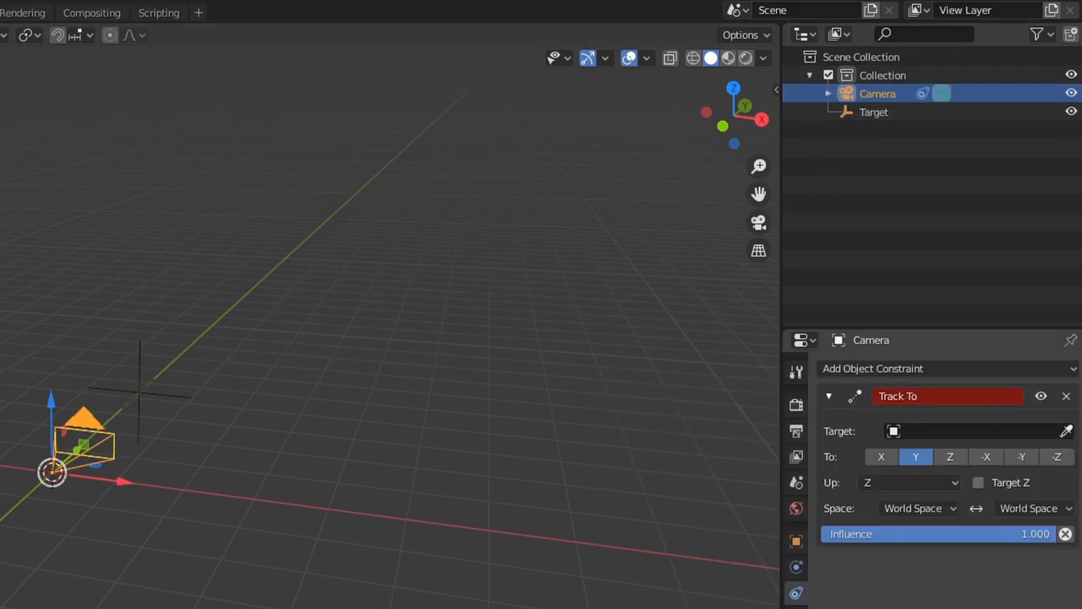
left_click(972, 431)
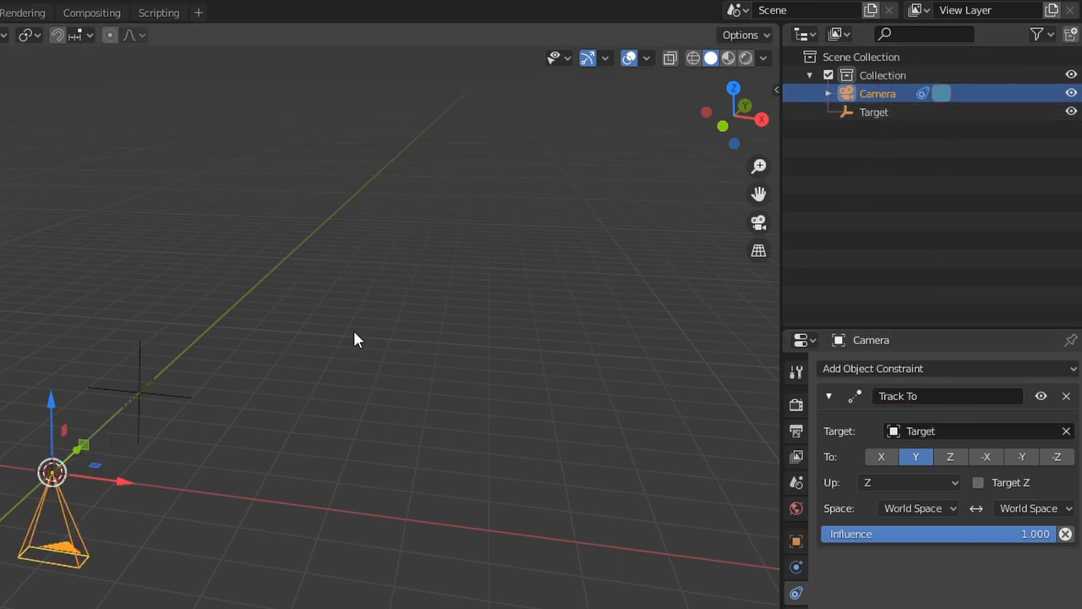
left_click(1056, 457)
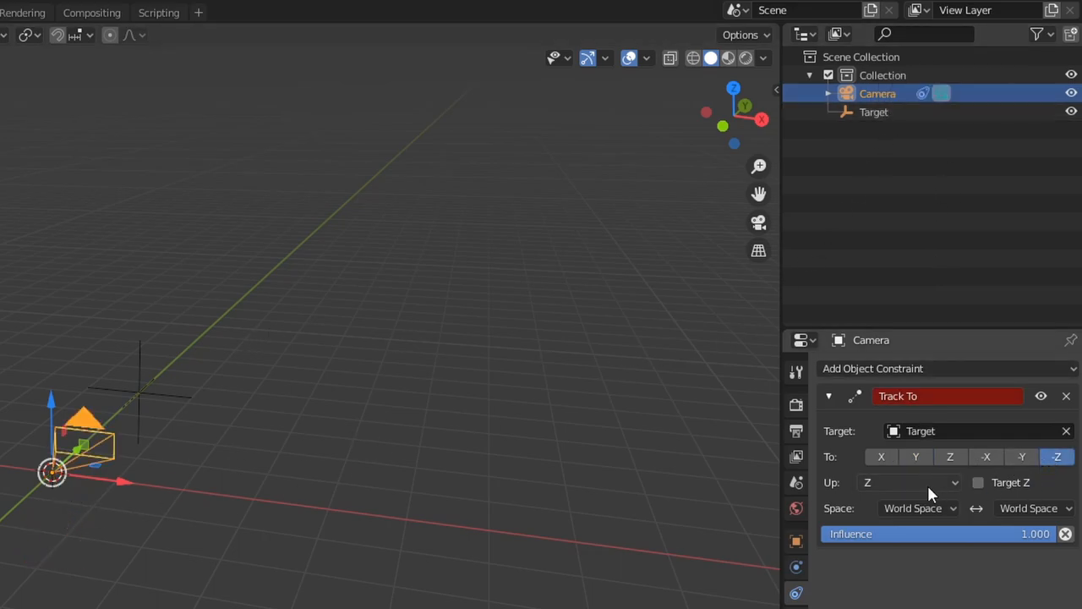
left_click(910, 481)
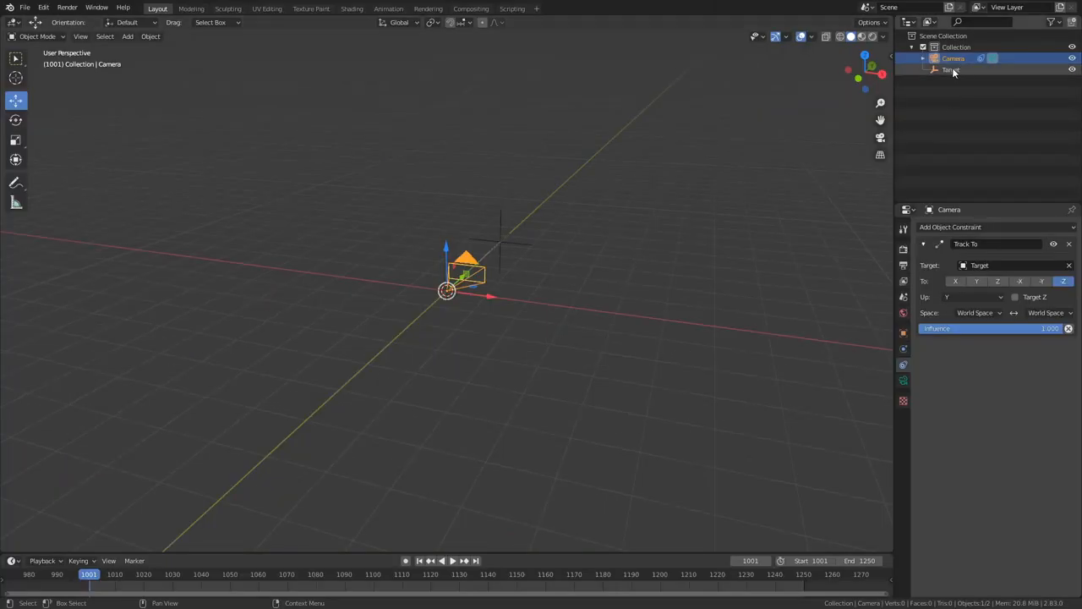
Keyframe the Target's location at two frames so it moves across the timeline
key("i")
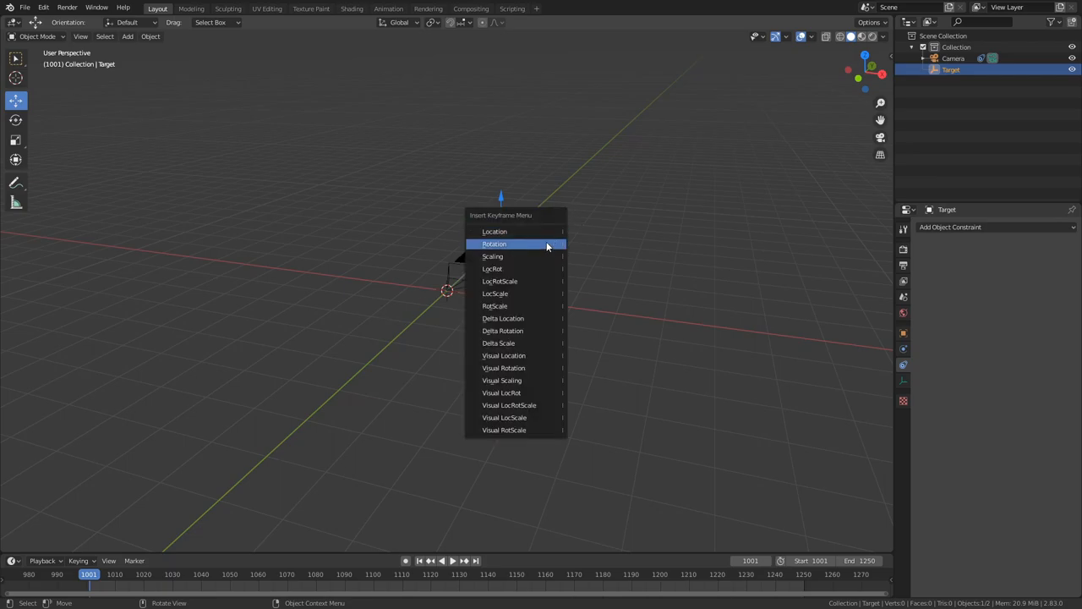
left_click(494, 243)
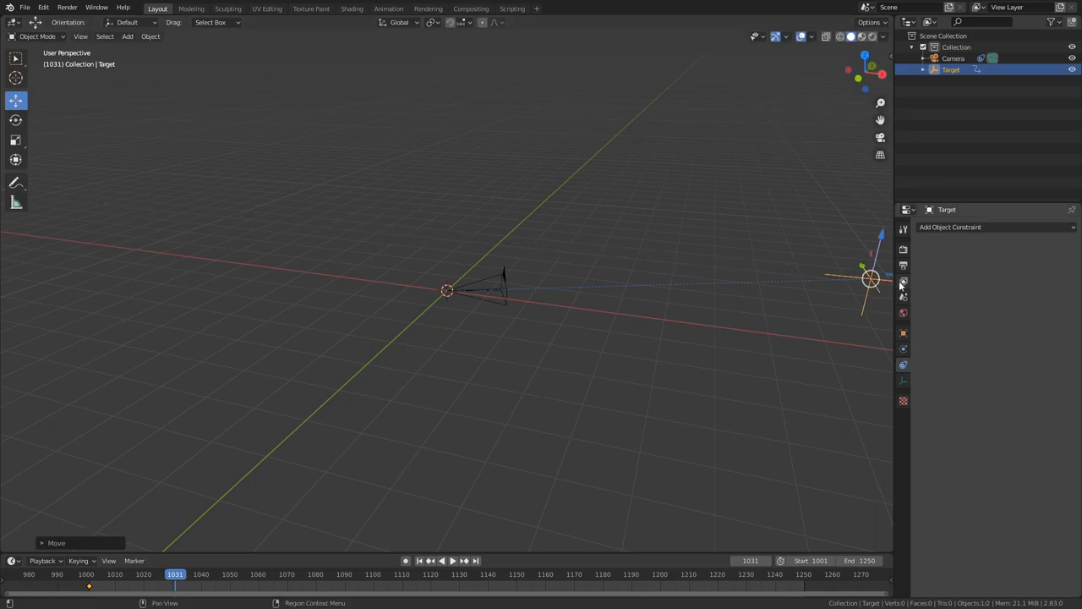
key("i")
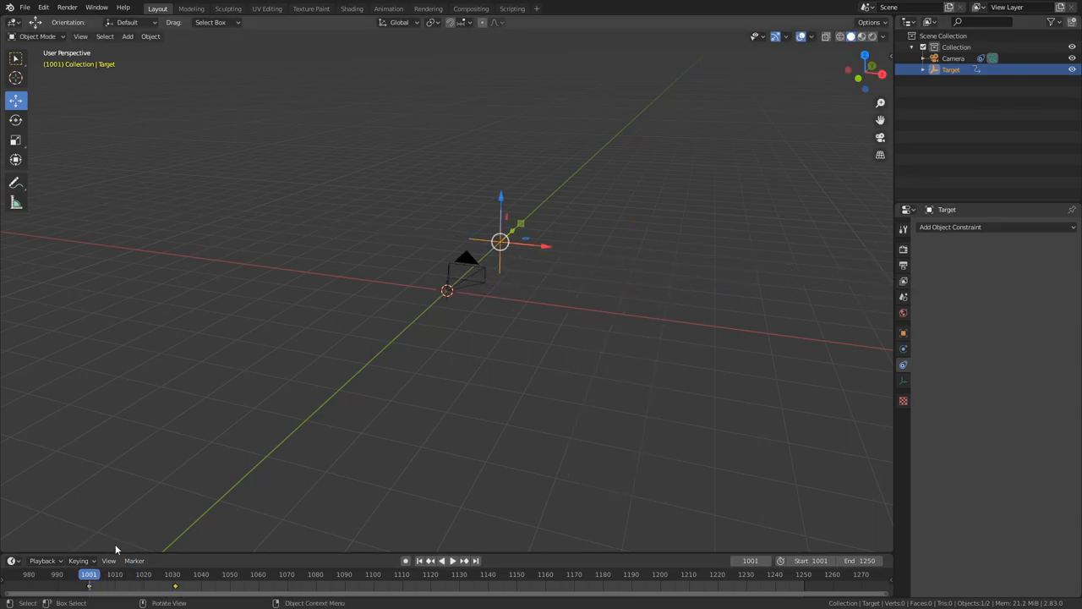
left_click(453, 561)
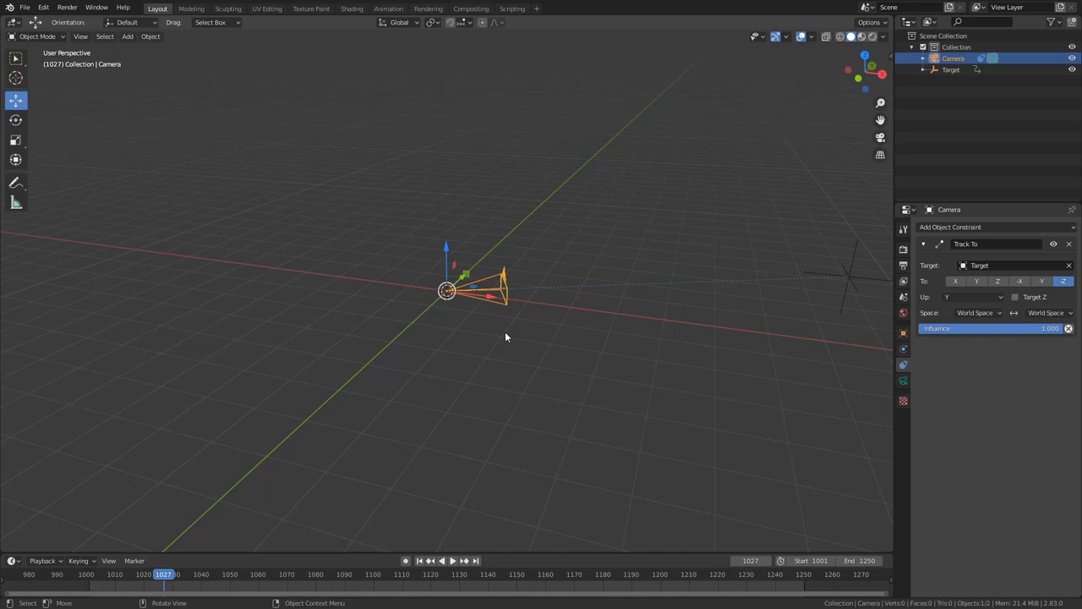
Play the animation through the tracking camera to confirm it follows the Target
left_click_drag(446, 290, 447, 245)
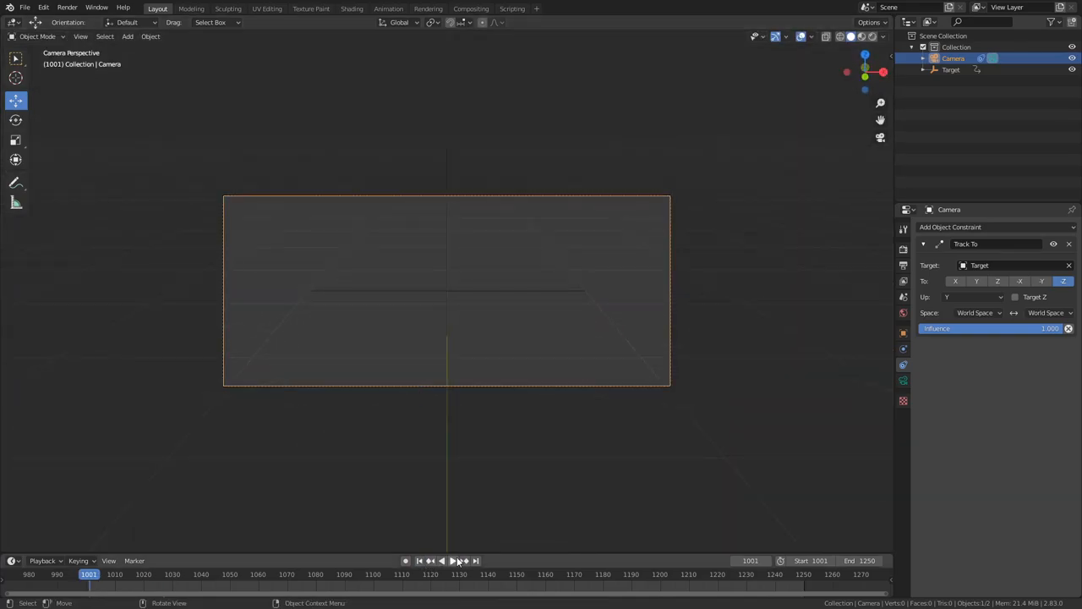
left_click(446, 561)
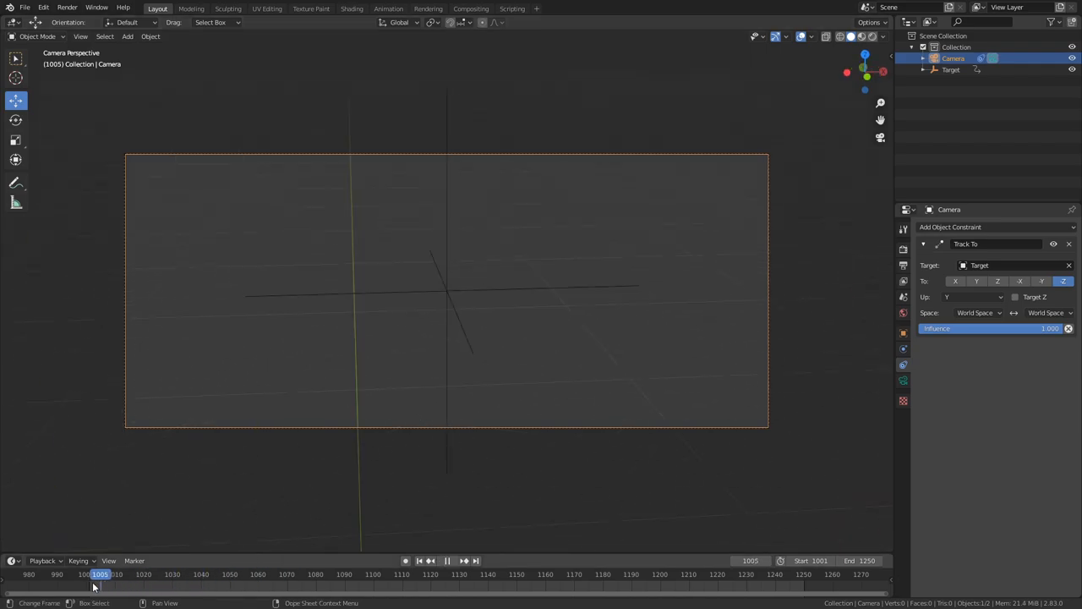
left_click(178, 575)
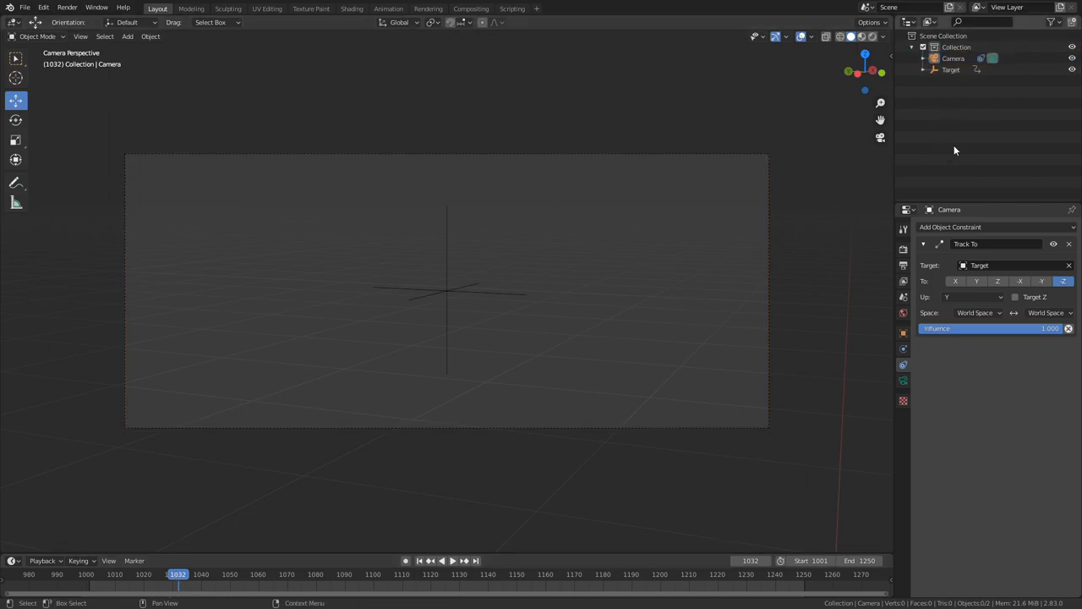
left_click(954, 57)
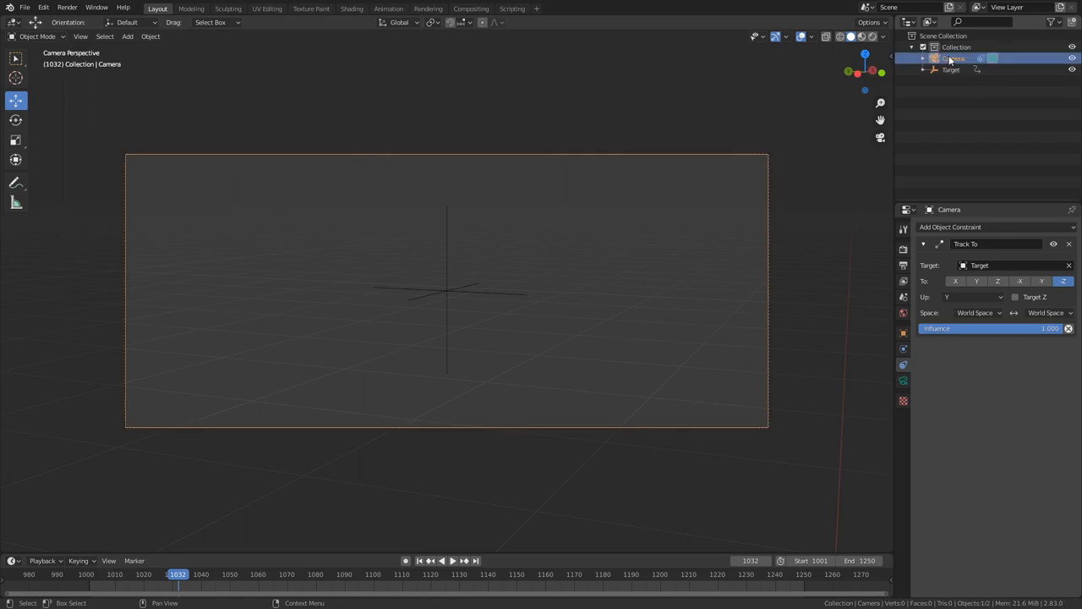
Duplicate the camera, replace its Track To constraint with a Child Of constraint and zero its transforms
left_click(957, 48)
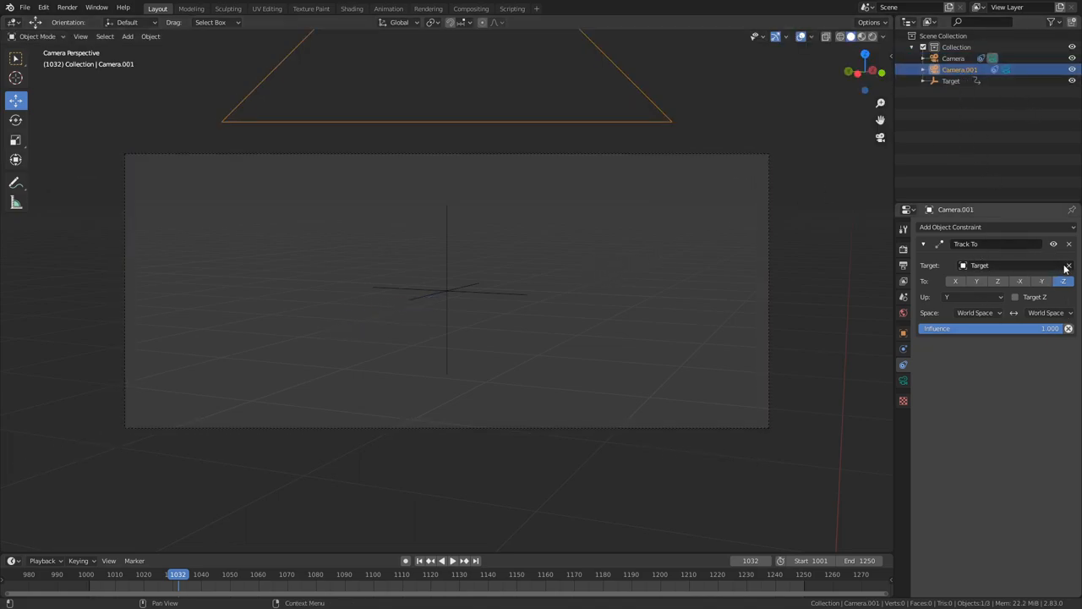
left_click(1068, 243)
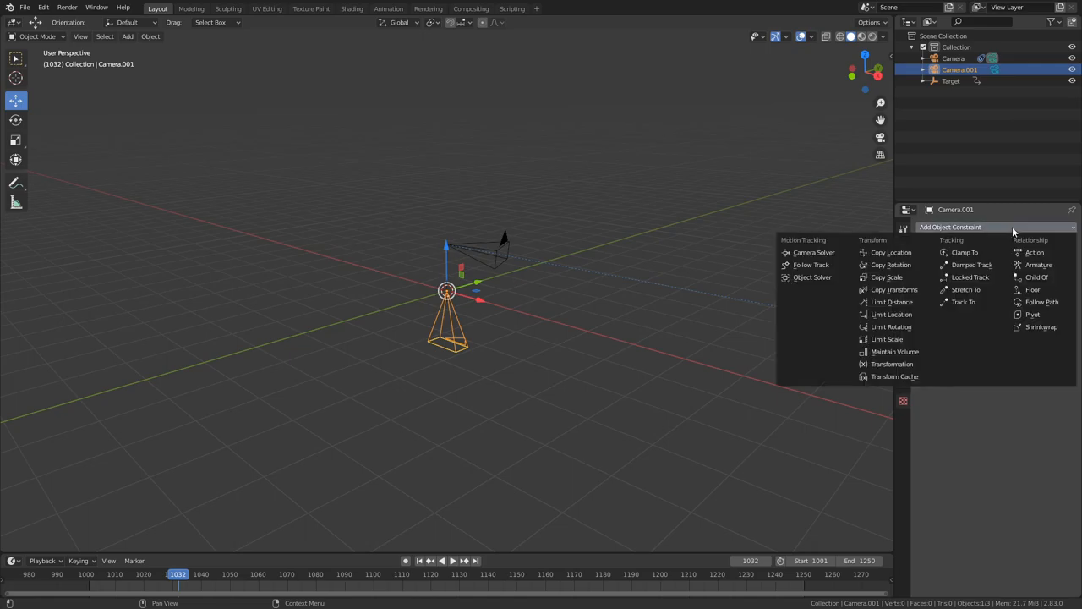
left_click(1036, 277)
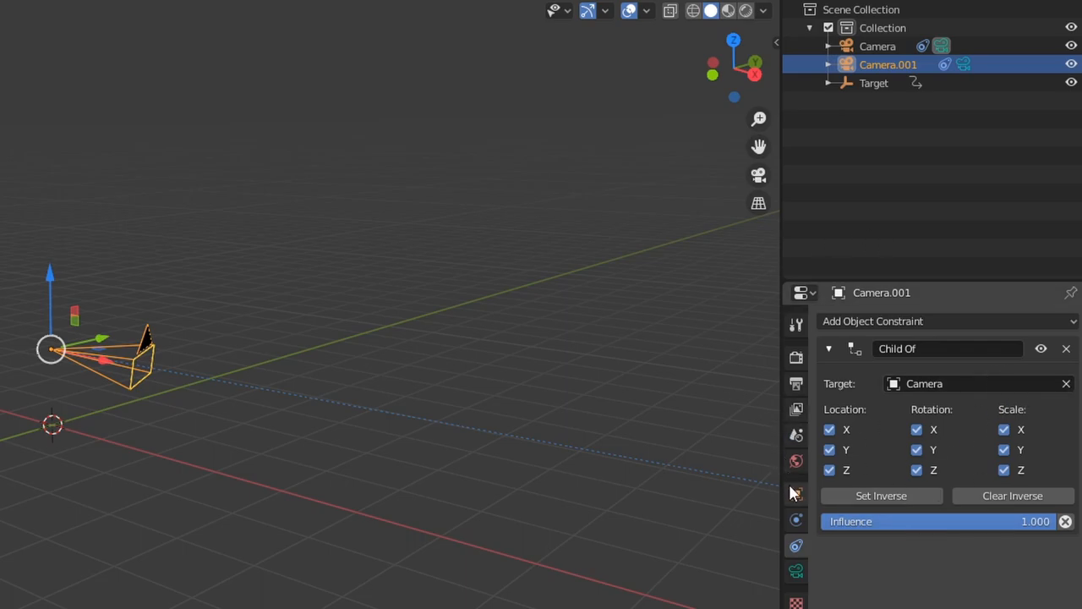
left_click(795, 493)
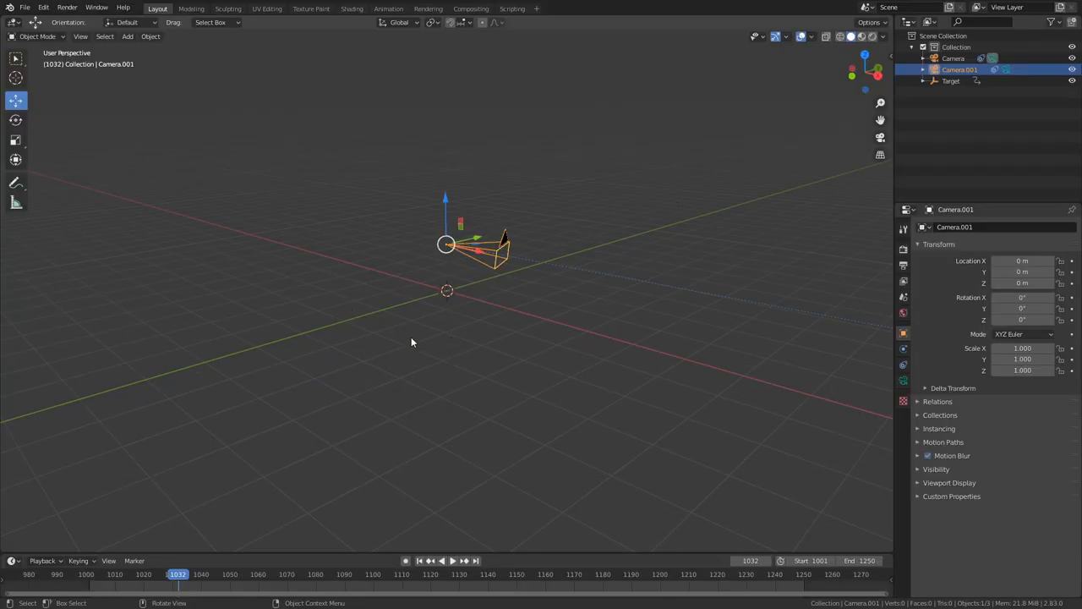
mouse_move(660, 358)
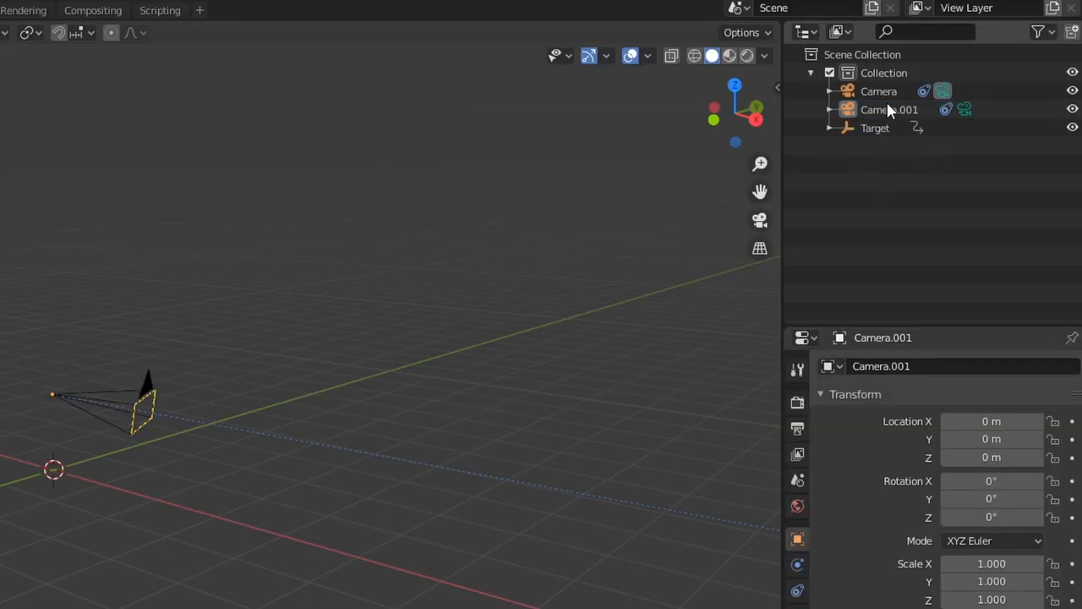
Compare the original Camera, the Target and the handheld copy Camera.001 in turn
left_click(879, 91)
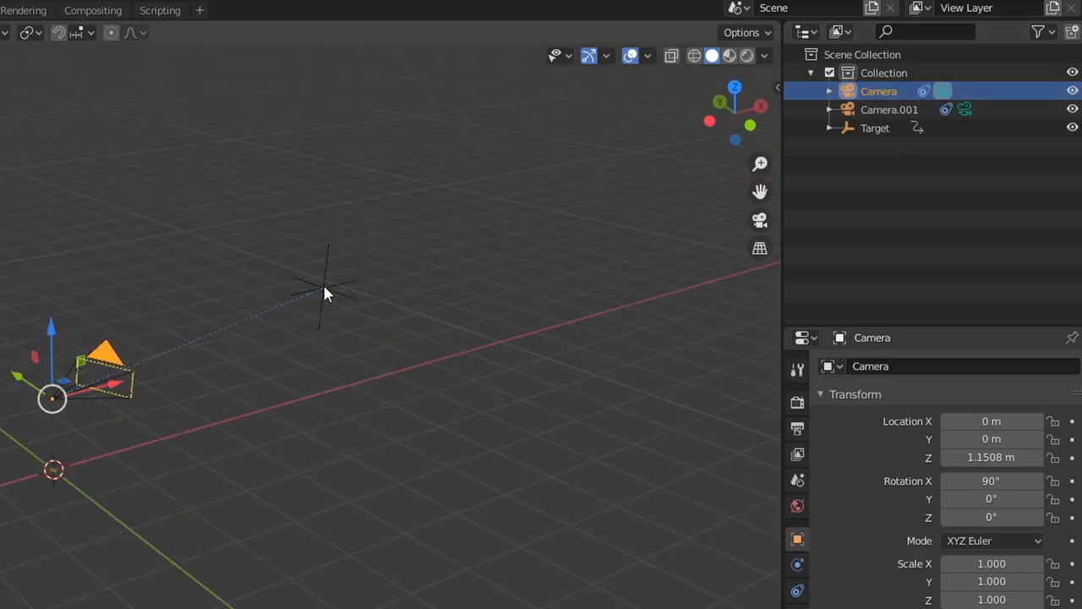
left_click(876, 129)
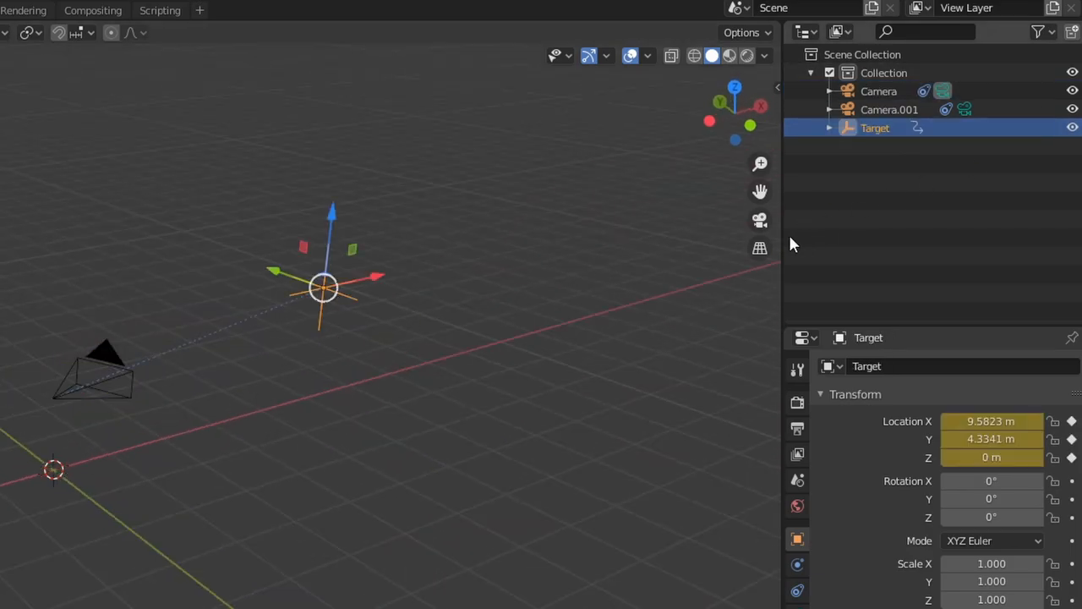
left_click(889, 108)
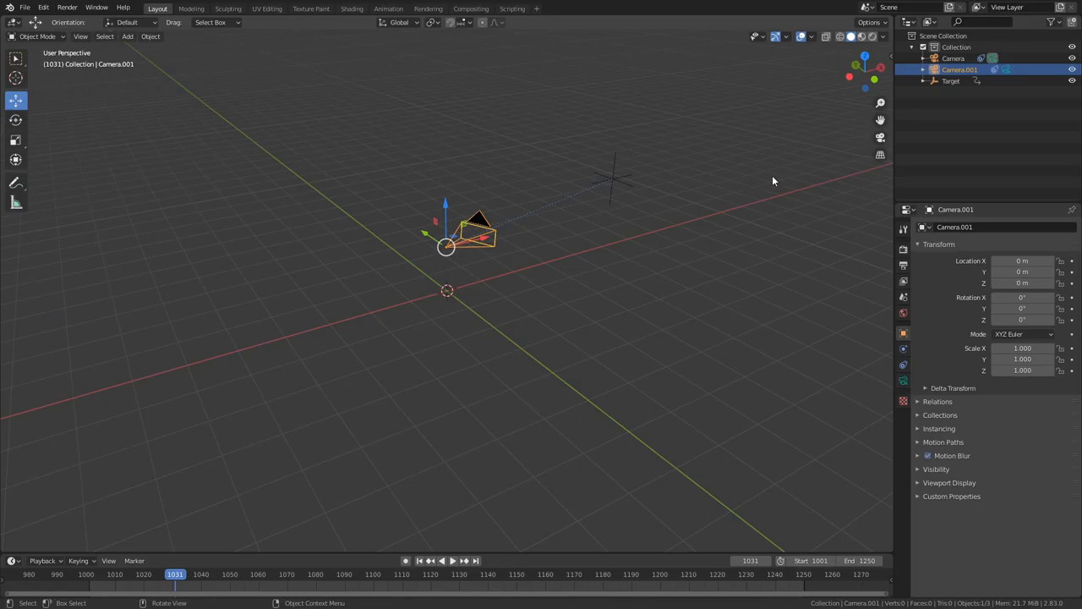
mouse_move(605, 186)
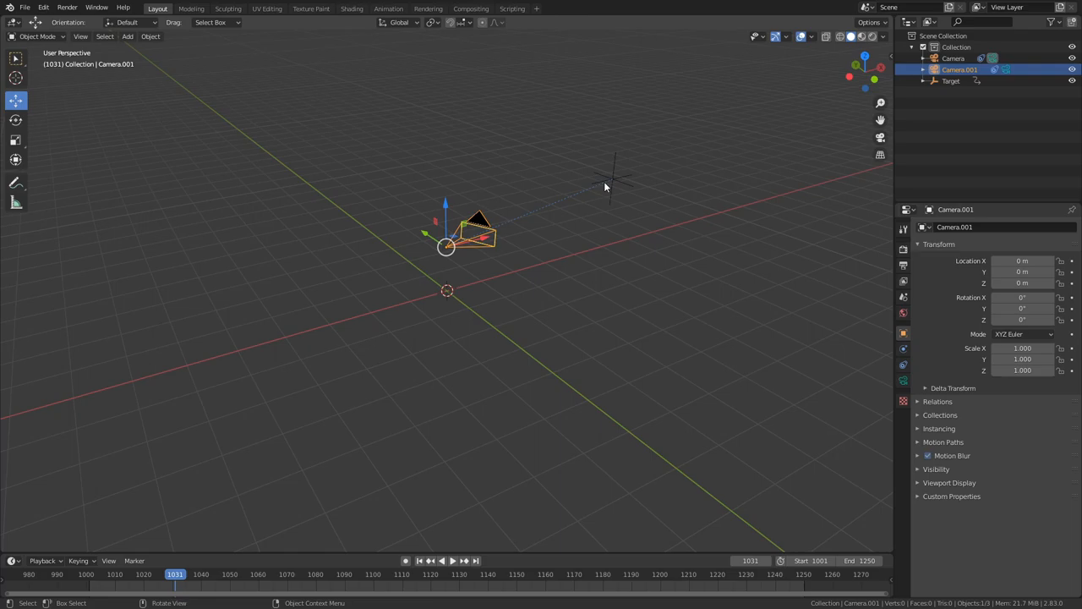
left_click(950, 81)
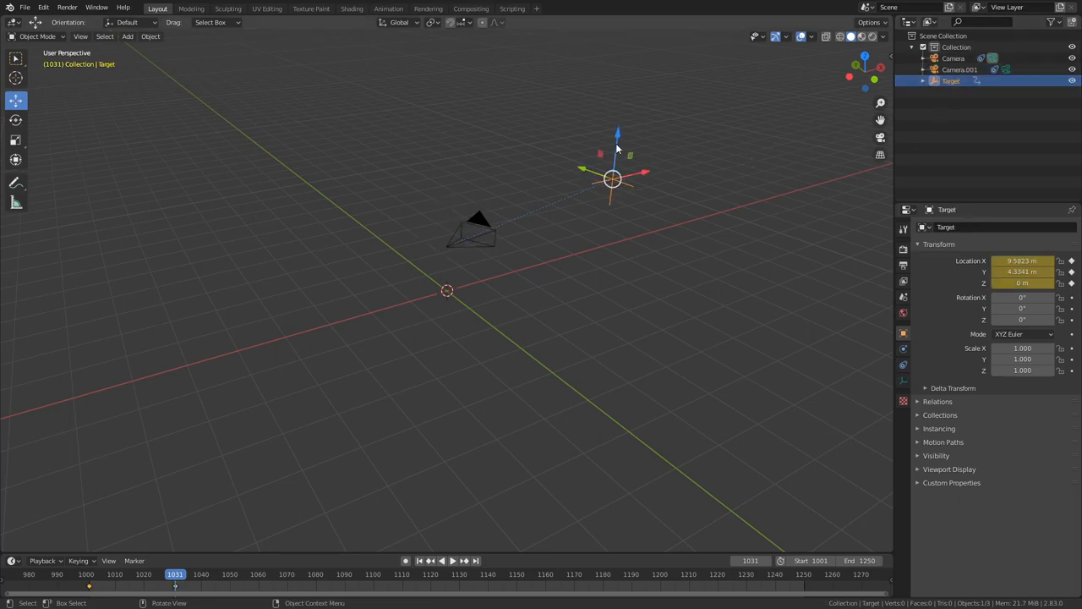
mouse_move(578, 167)
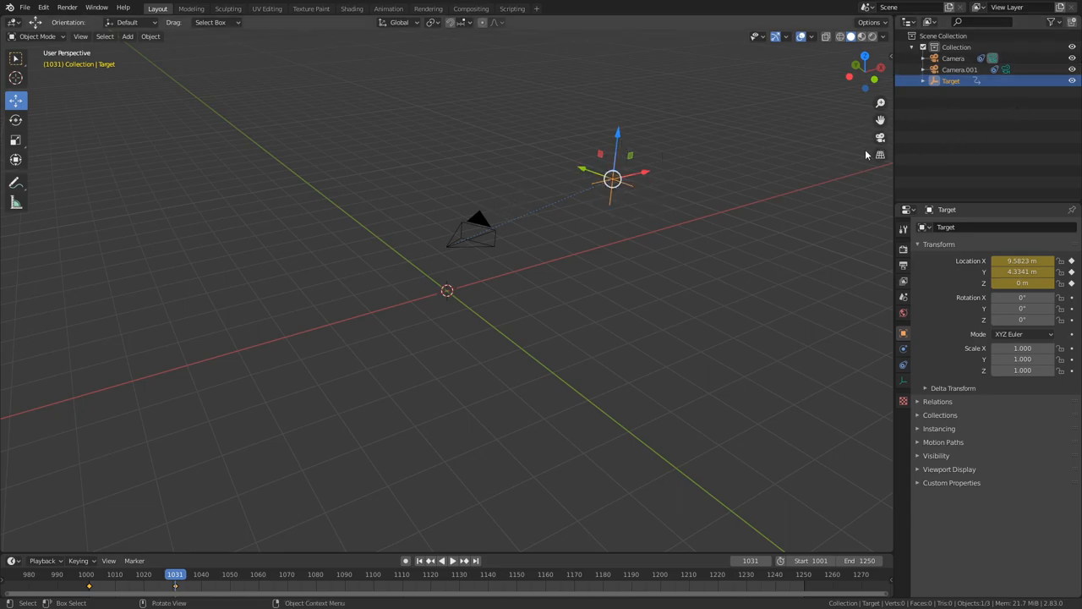
left_click(954, 58)
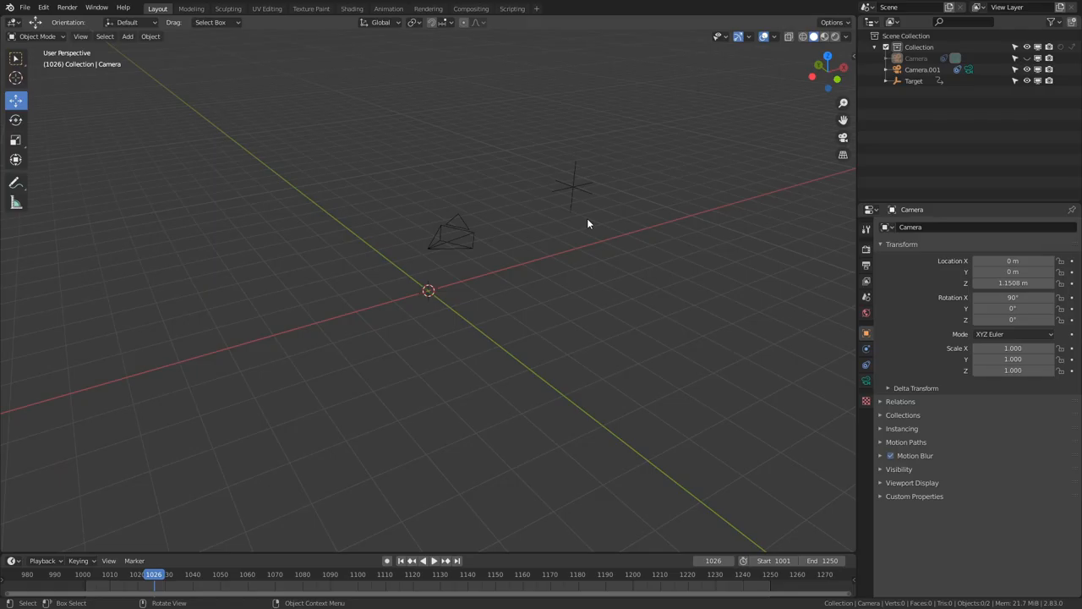
mouse_move(710, 112)
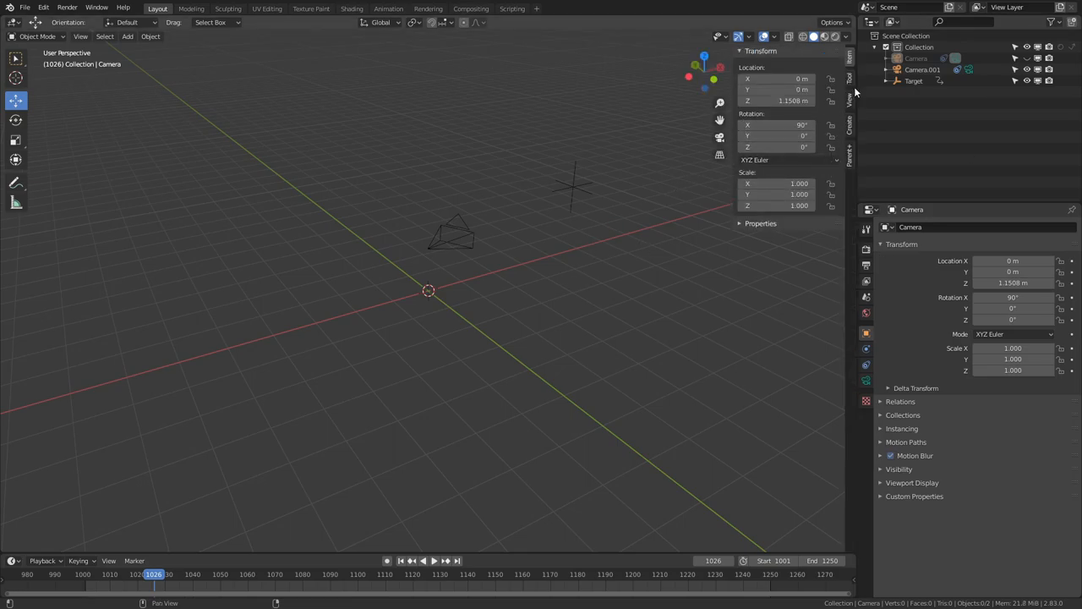
Split the 3D viewport into two side-by-side camera views
left_click(849, 99)
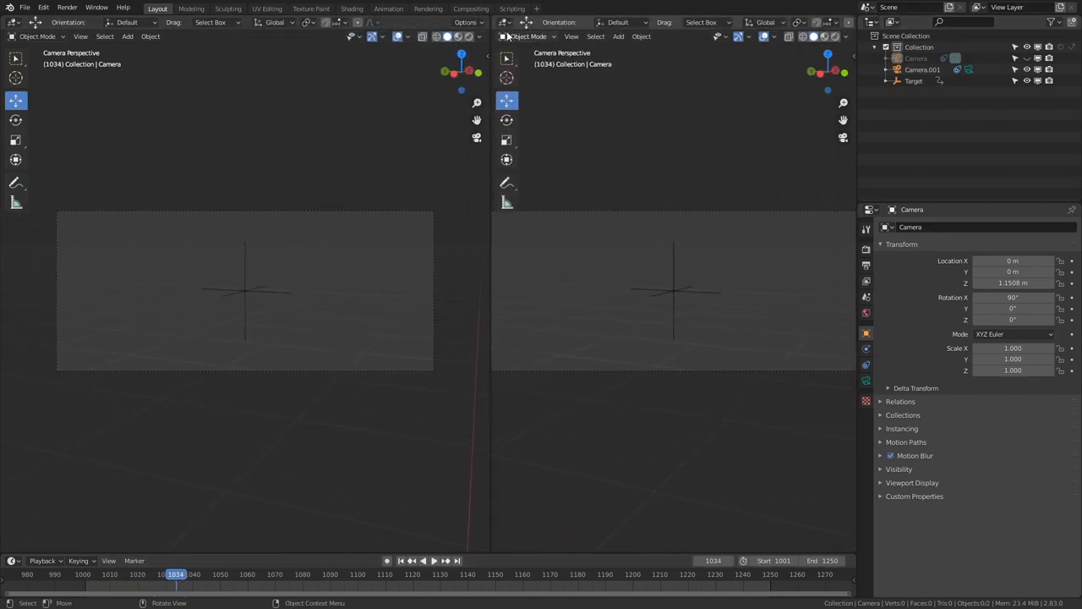
left_click(504, 35)
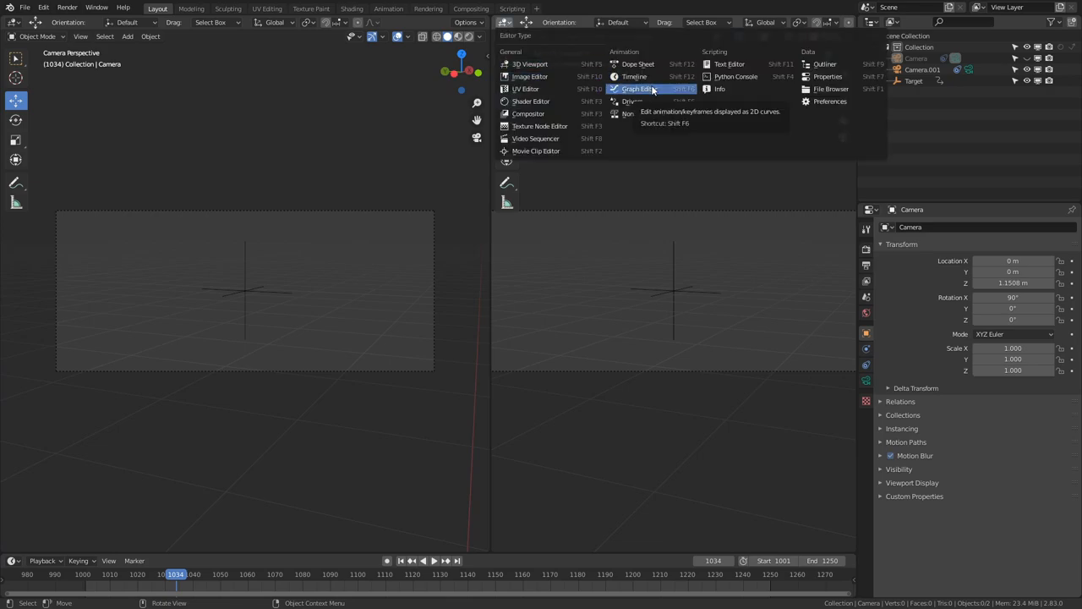
Make the second view a Graph Editor showing Camera.001's rotation curves with the Modifiers list ready
left_click(636, 88)
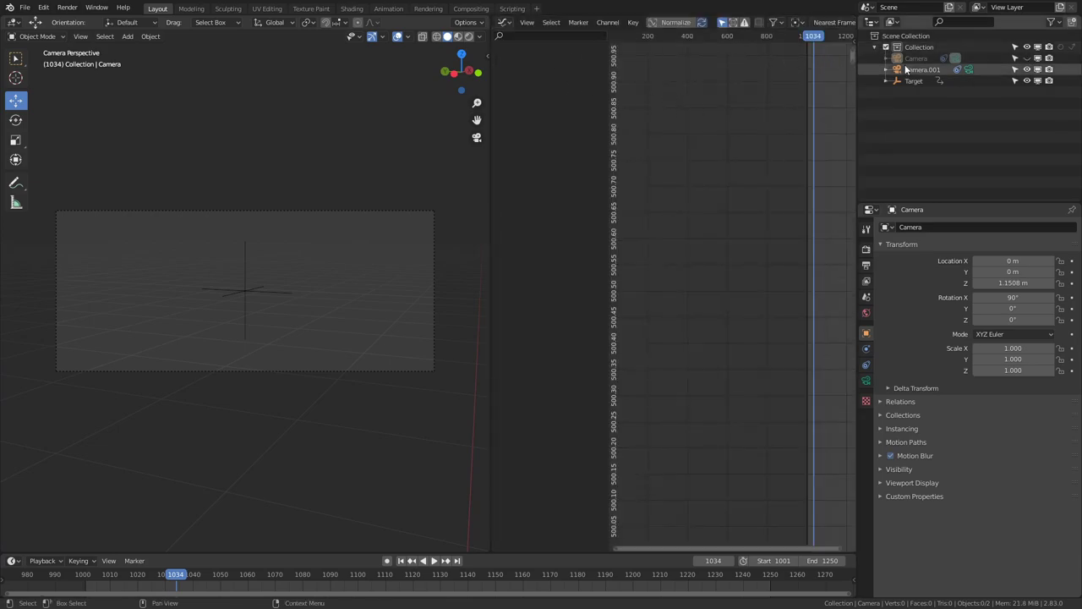
left_click(923, 70)
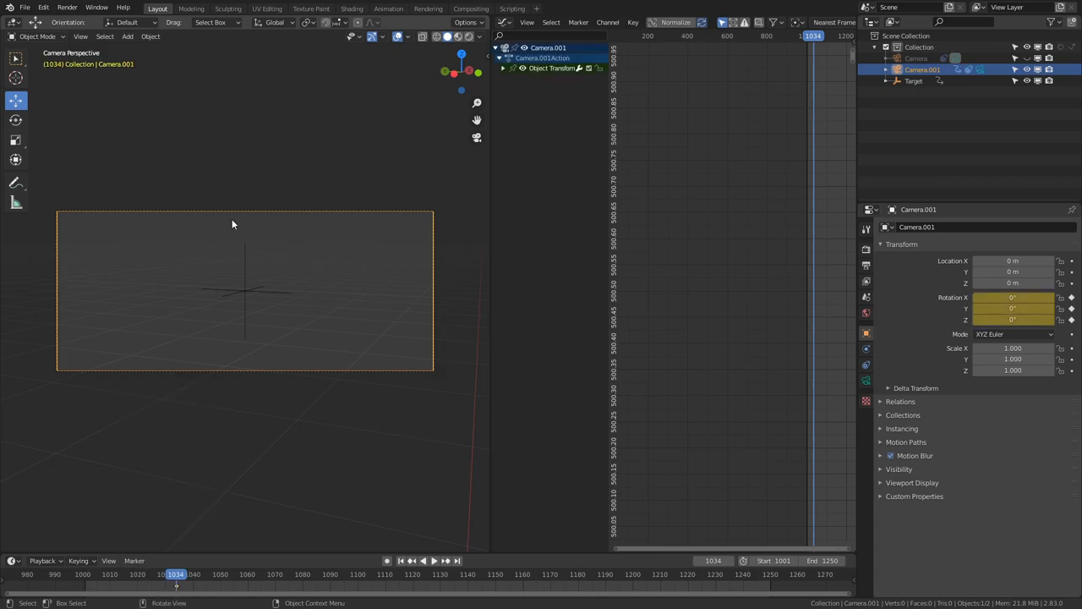
left_click(504, 68)
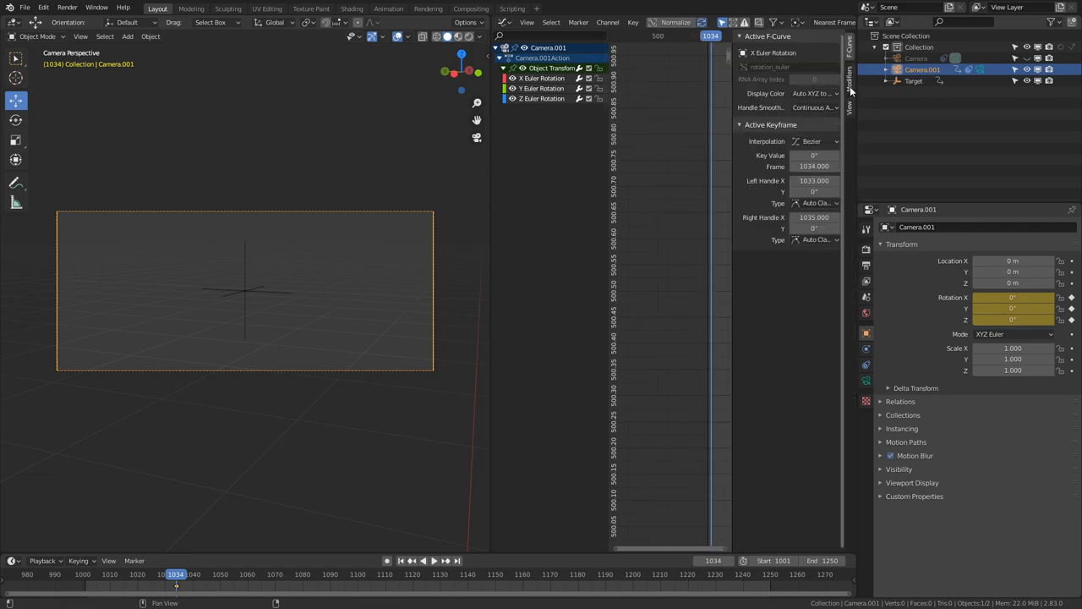
left_click(849, 91)
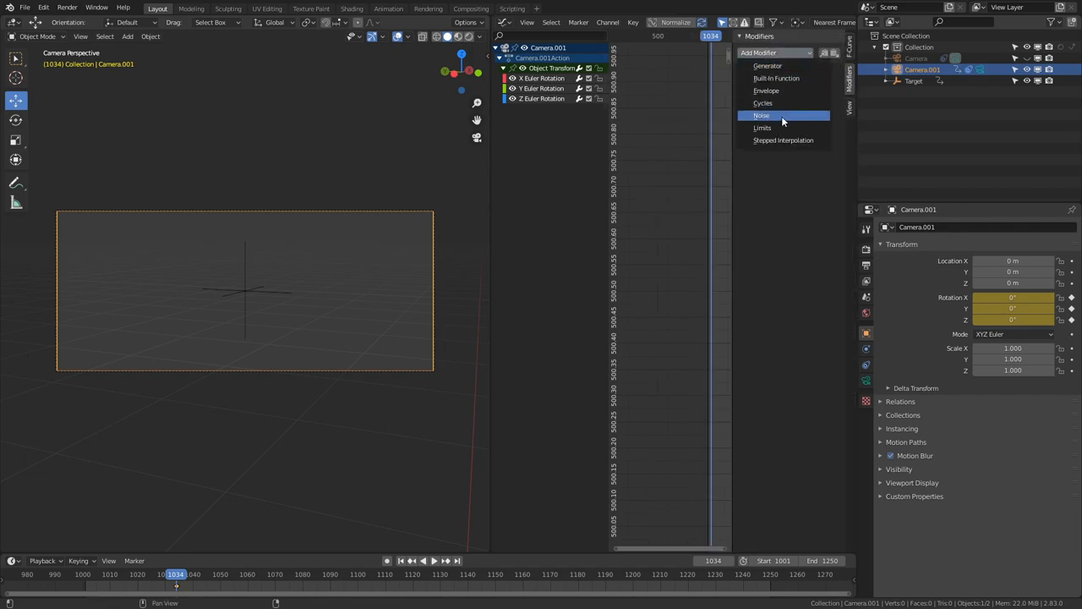
Add a Noise modifier to the rotation curve and play back to preview the handheld shake
left_click(761, 115)
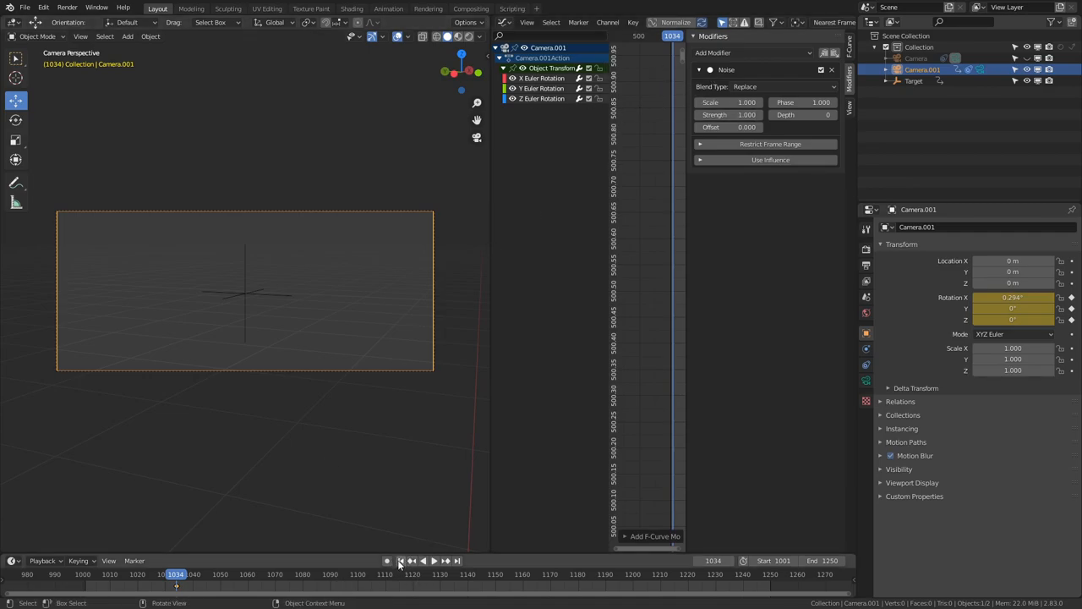
left_click(423, 562)
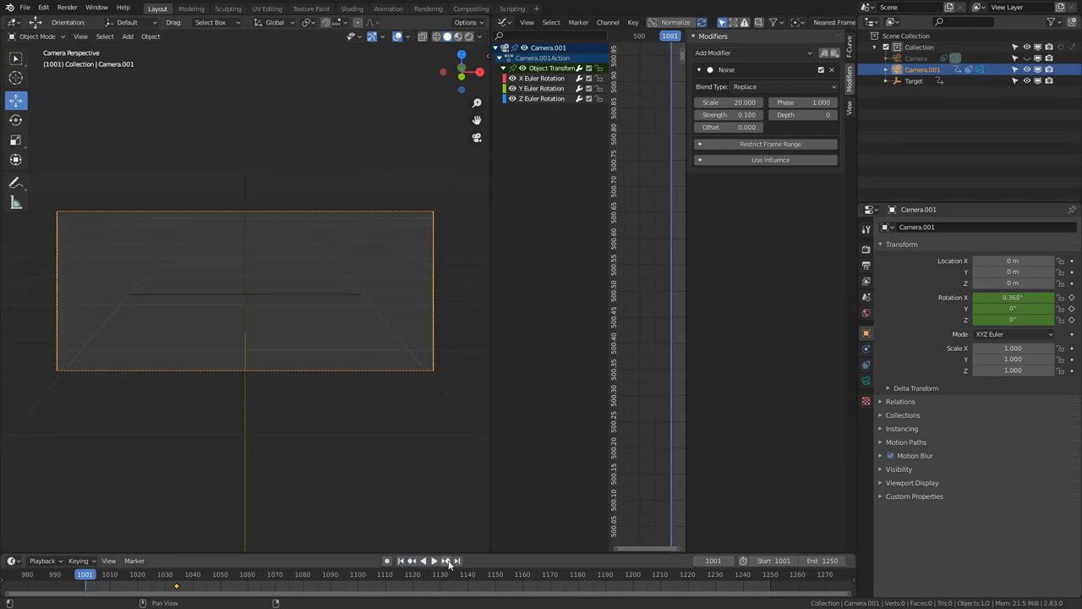
left_click(433, 561)
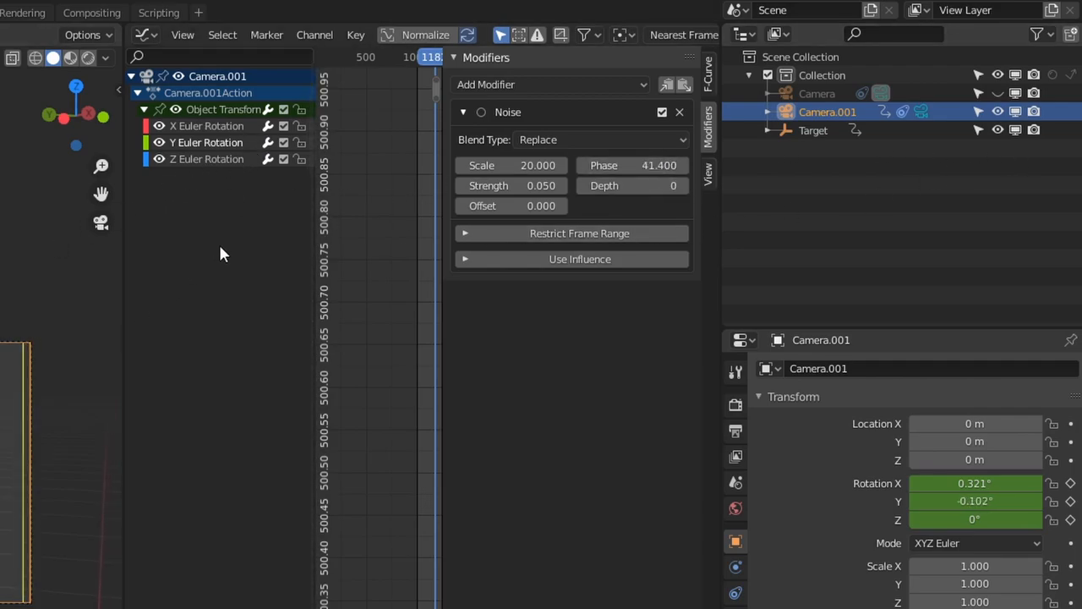
Add Noise to Camera.001's Z rotation curve and play back so all three axes jitter
left_click(680, 111)
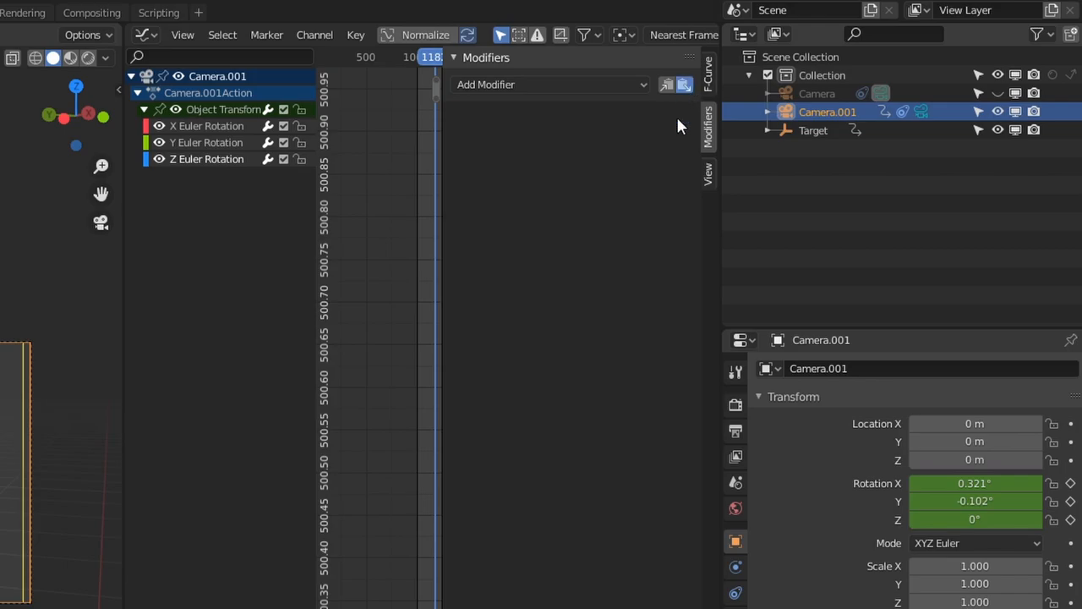
left_click(549, 84)
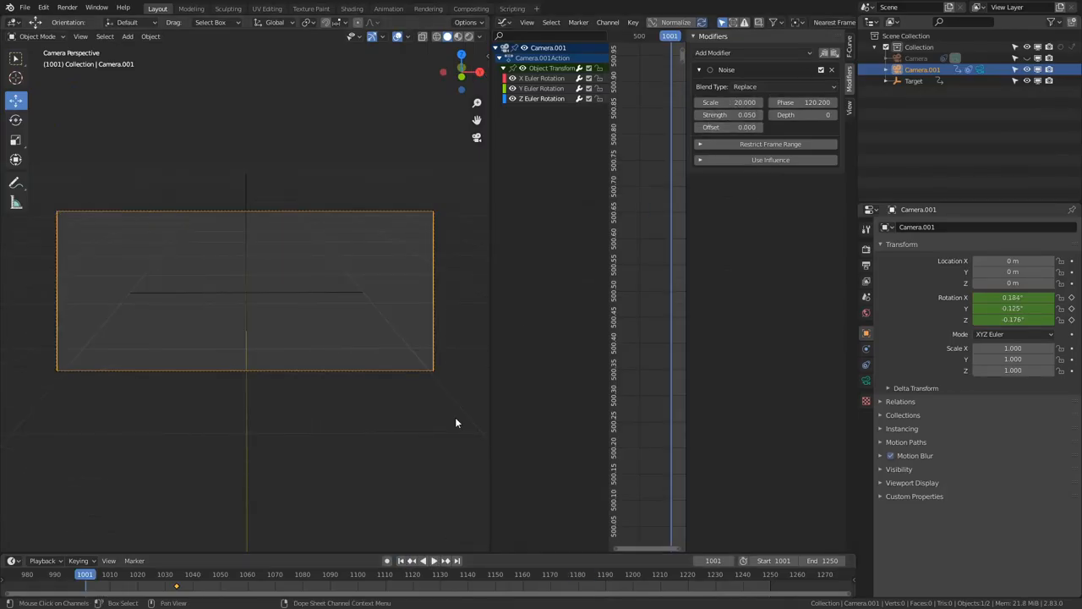
left_click(435, 559)
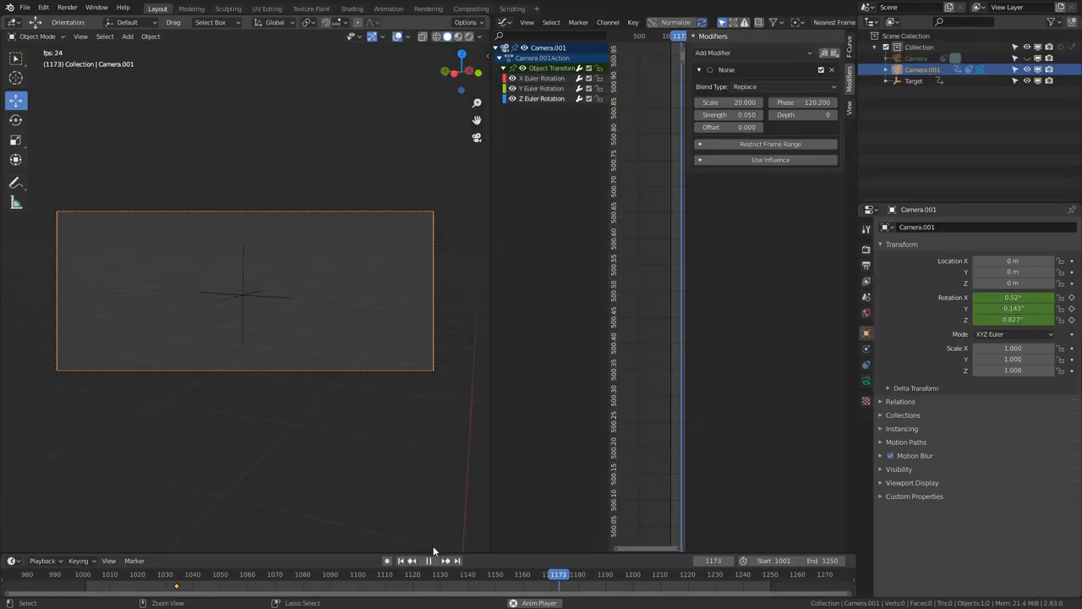
left_click(428, 559)
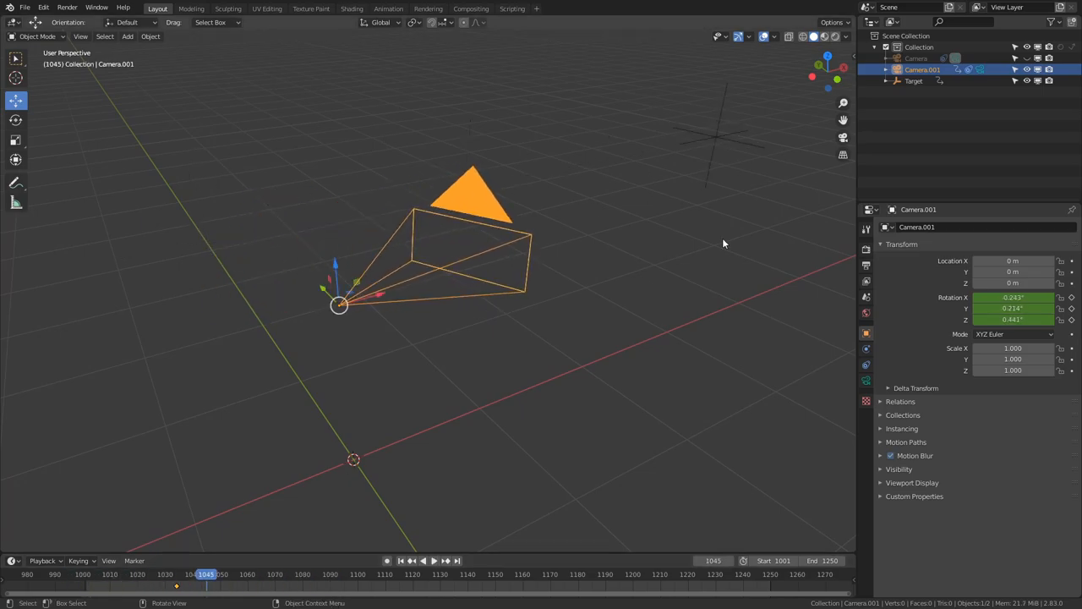
Preview the camera test in the timeline, then load the full X-wing battle scene file
left_click(916, 57)
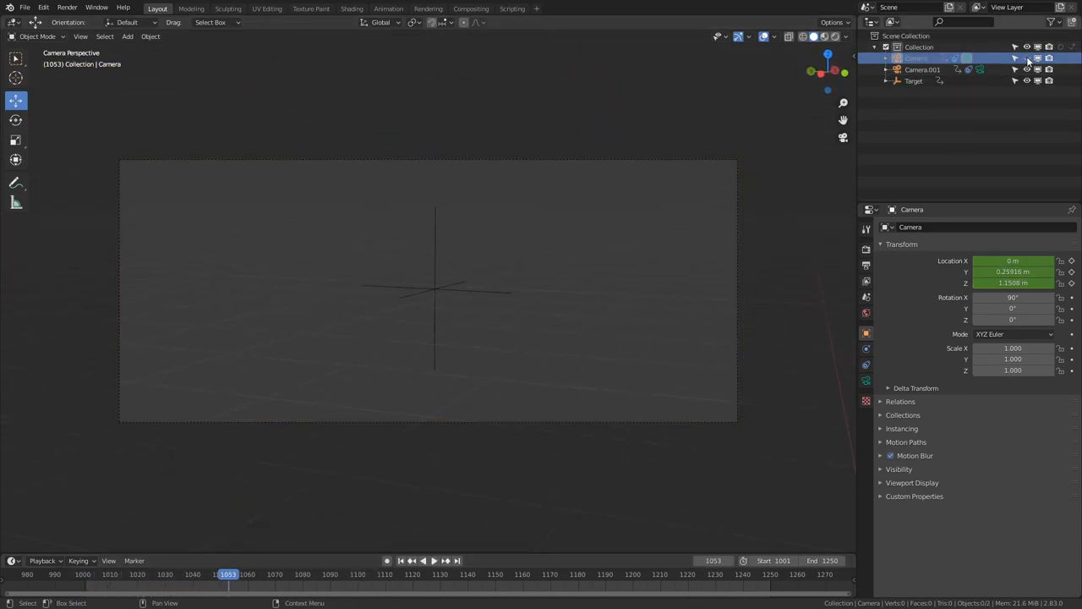
left_click(433, 559)
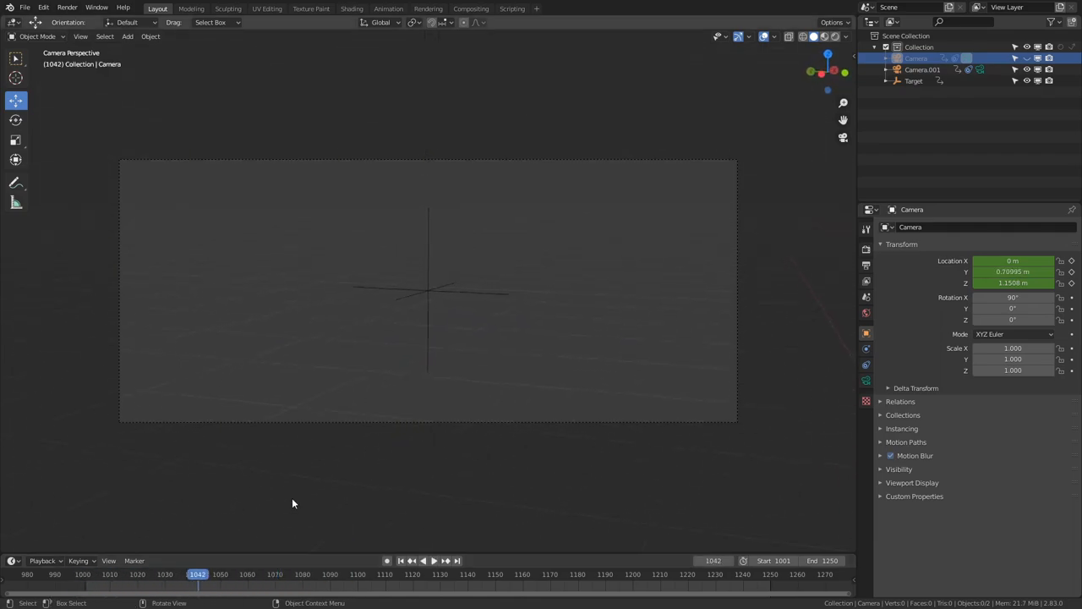
mouse_move(713, 233)
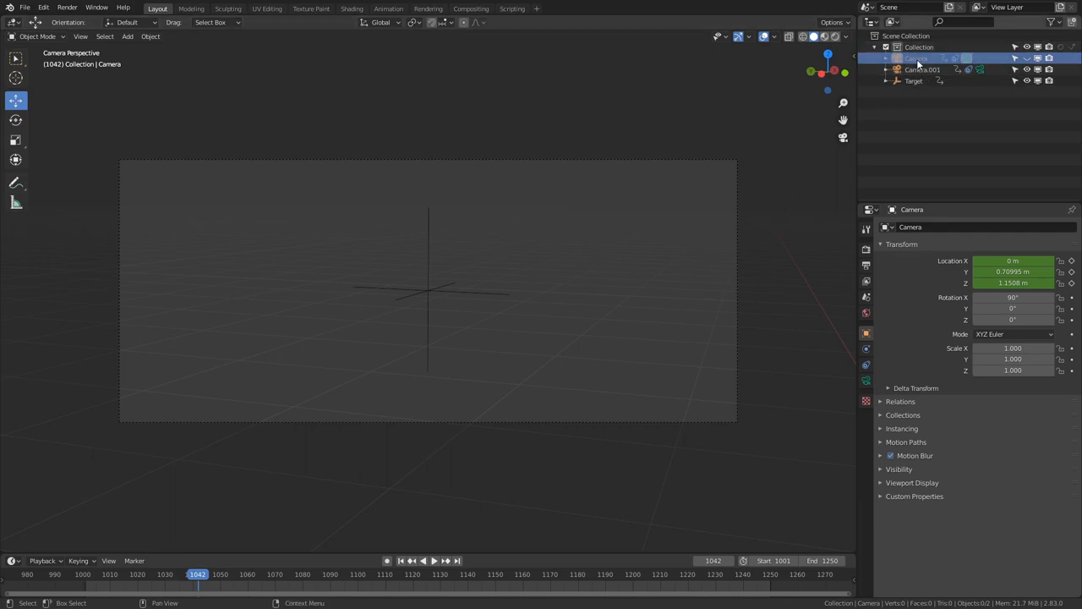
mouse_move(685, 205)
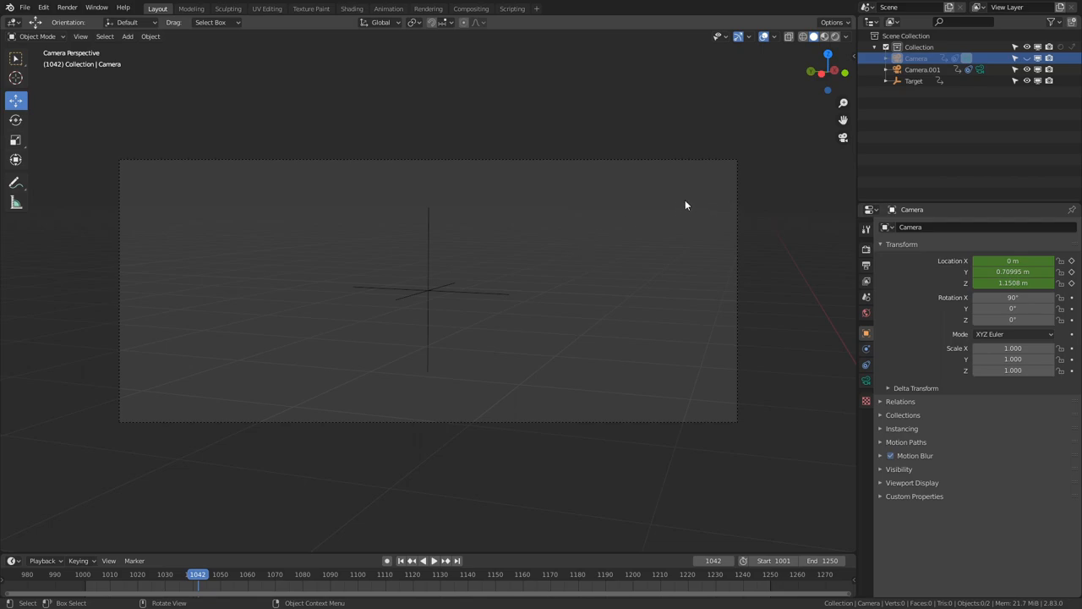
mouse_move(721, 182)
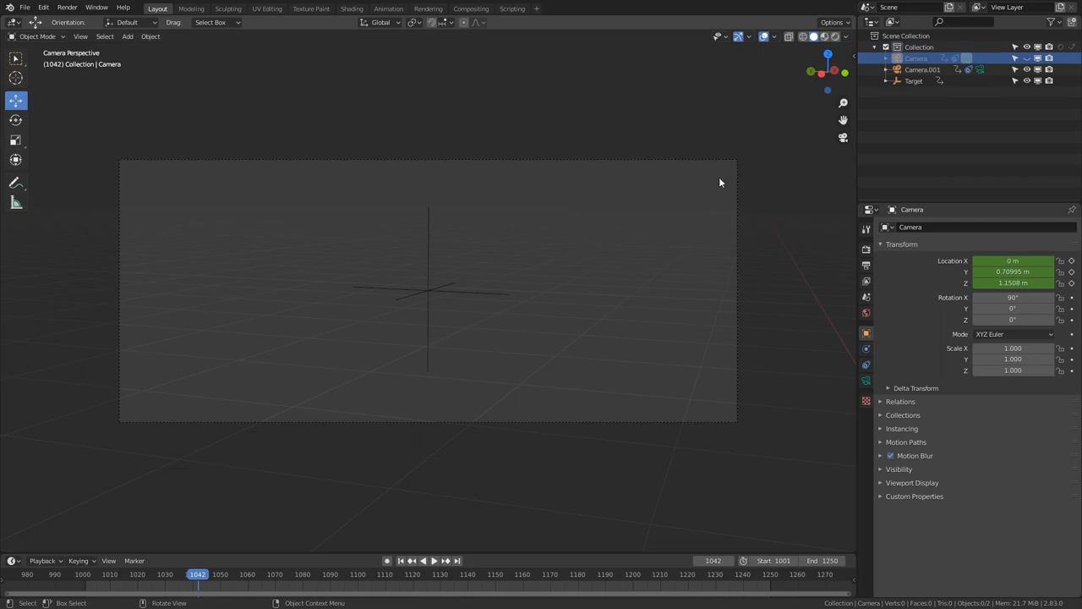
mouse_move(717, 200)
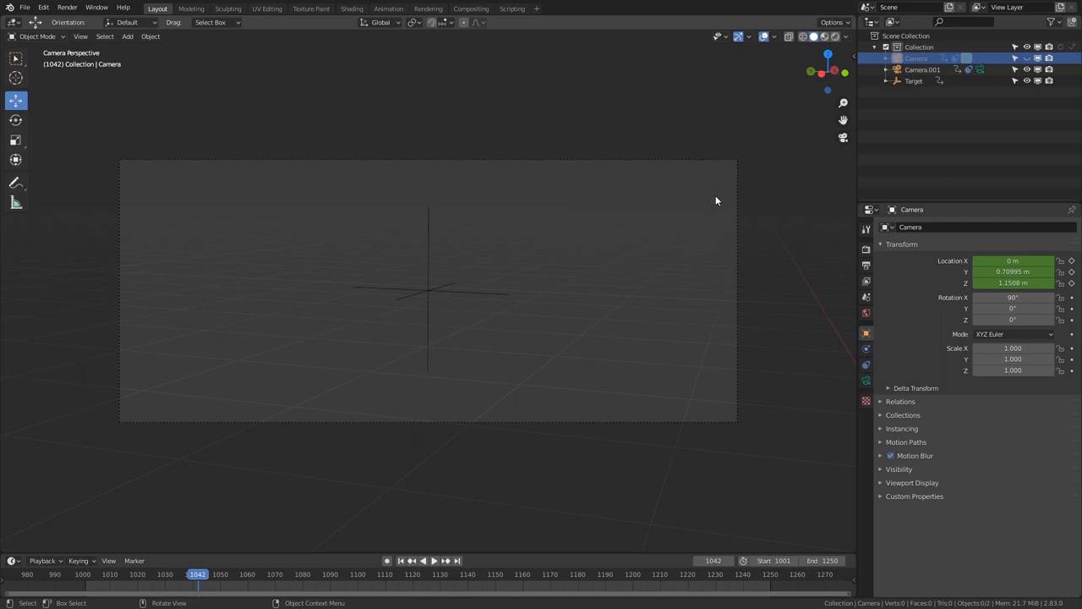
mouse_move(675, 205)
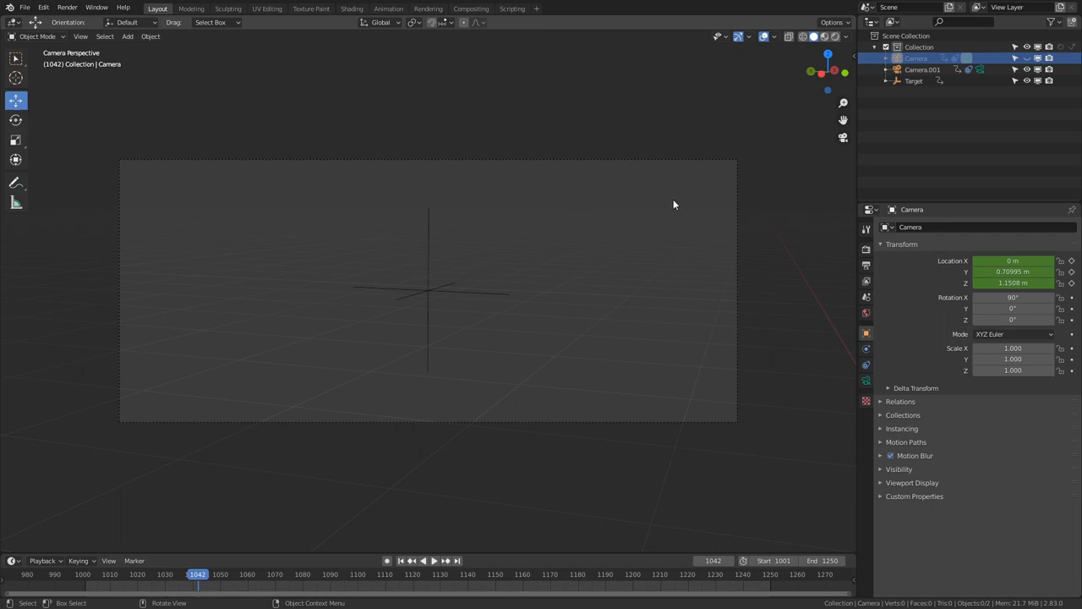
mouse_move(669, 207)
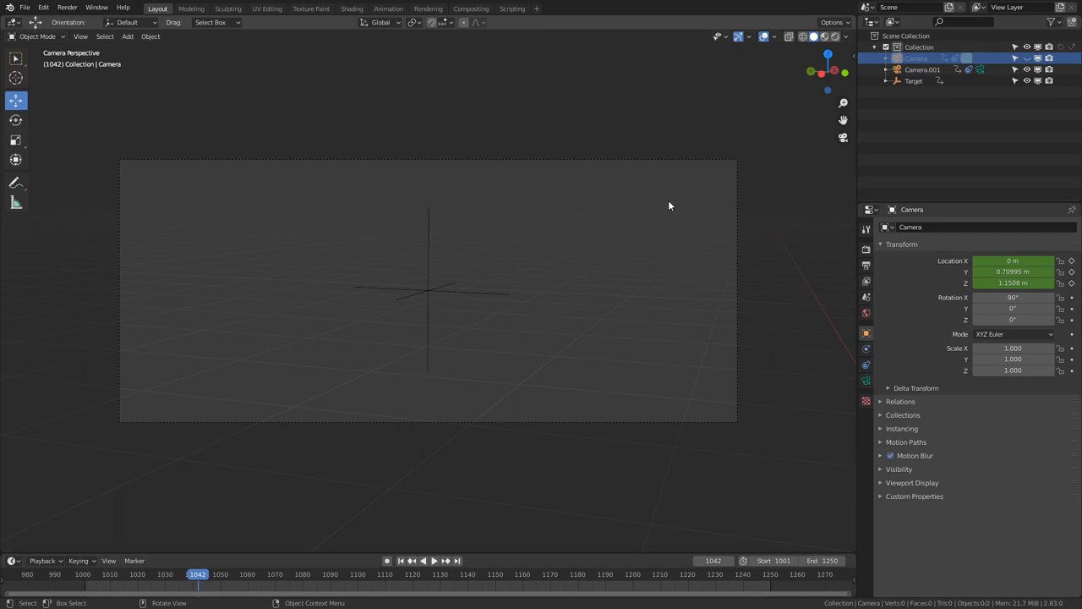
mouse_move(311, 183)
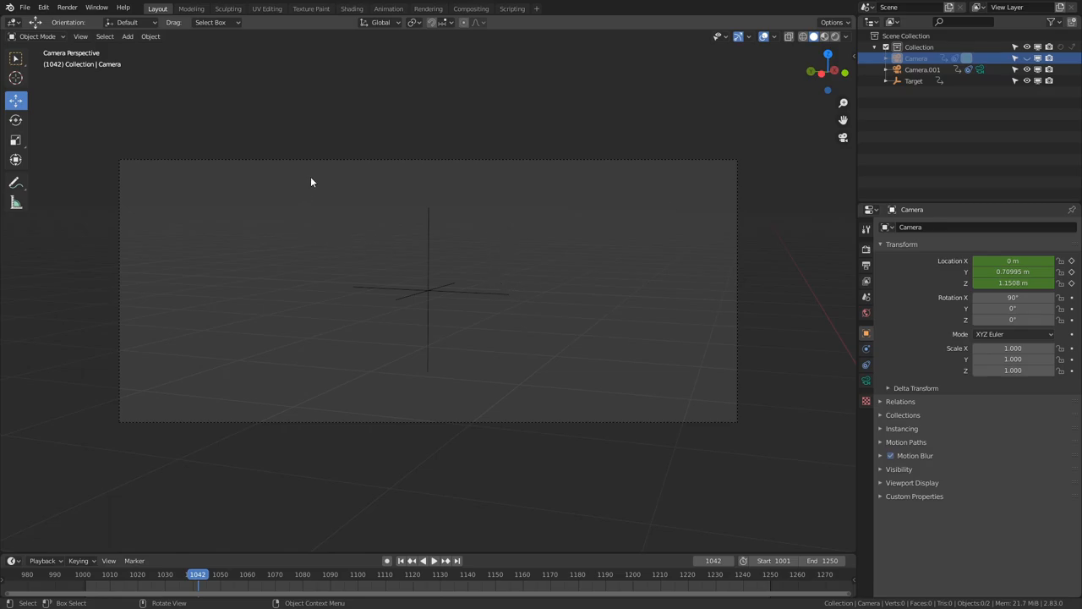
mouse_move(634, 234)
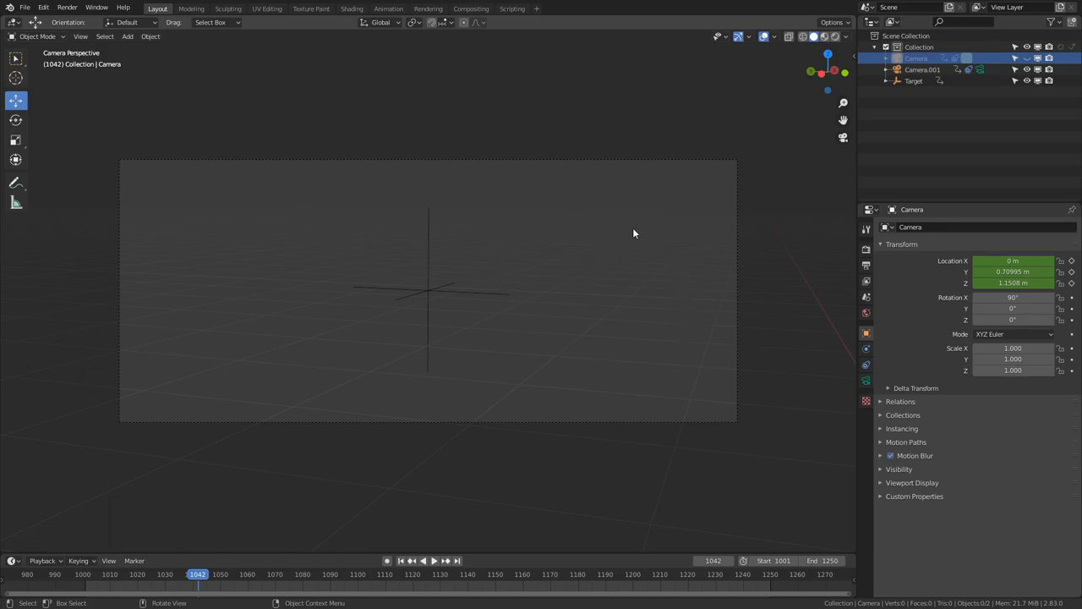
left_click(923, 70)
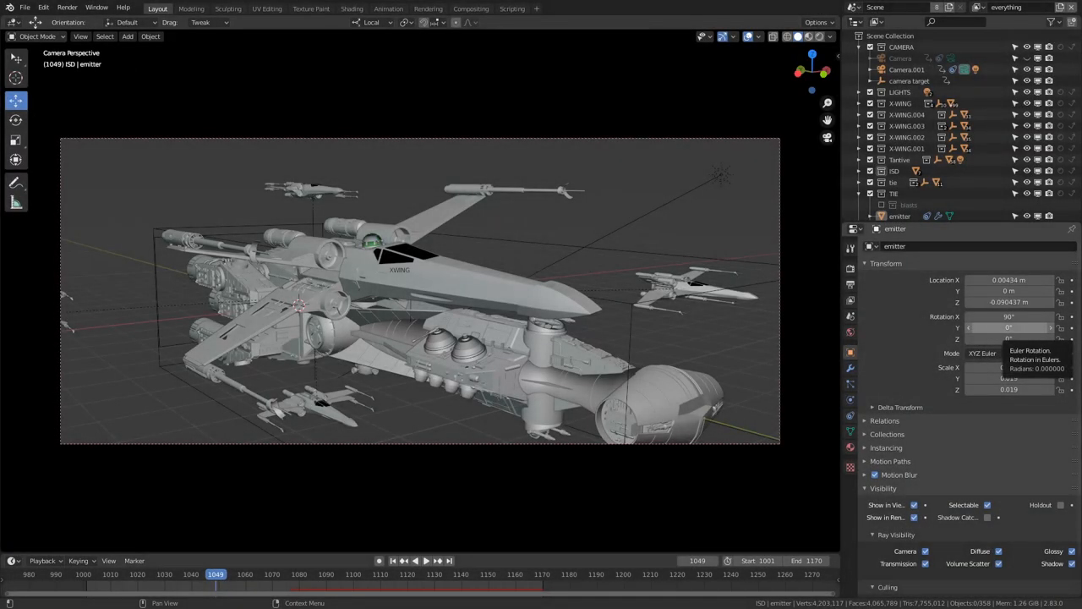
Scrub the X-wing shot across several frames and select the TIE fighter in the Outliner
left_click(379, 560)
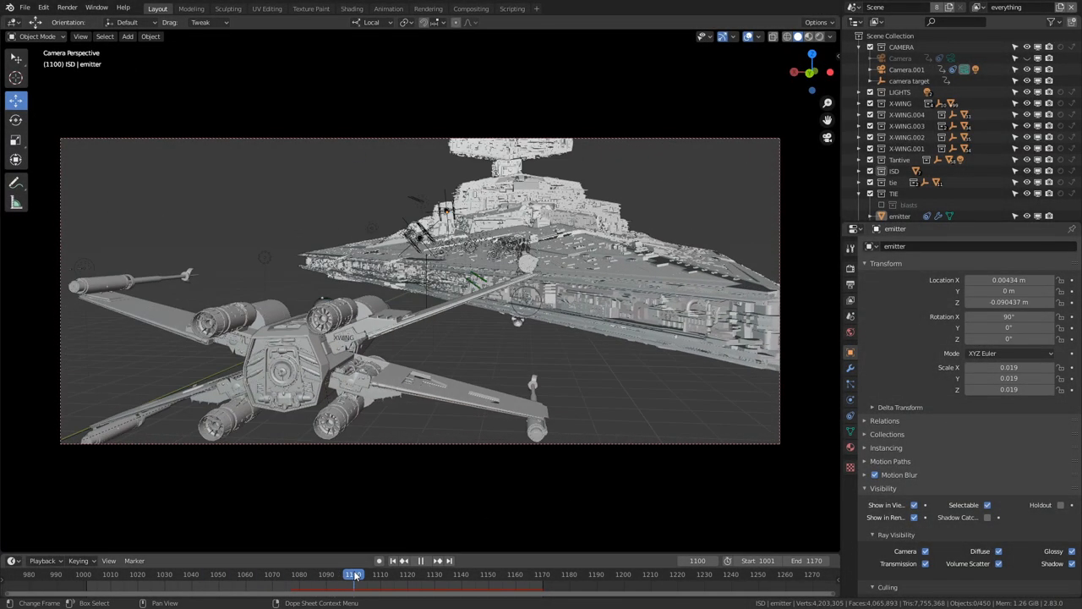
left_click(409, 575)
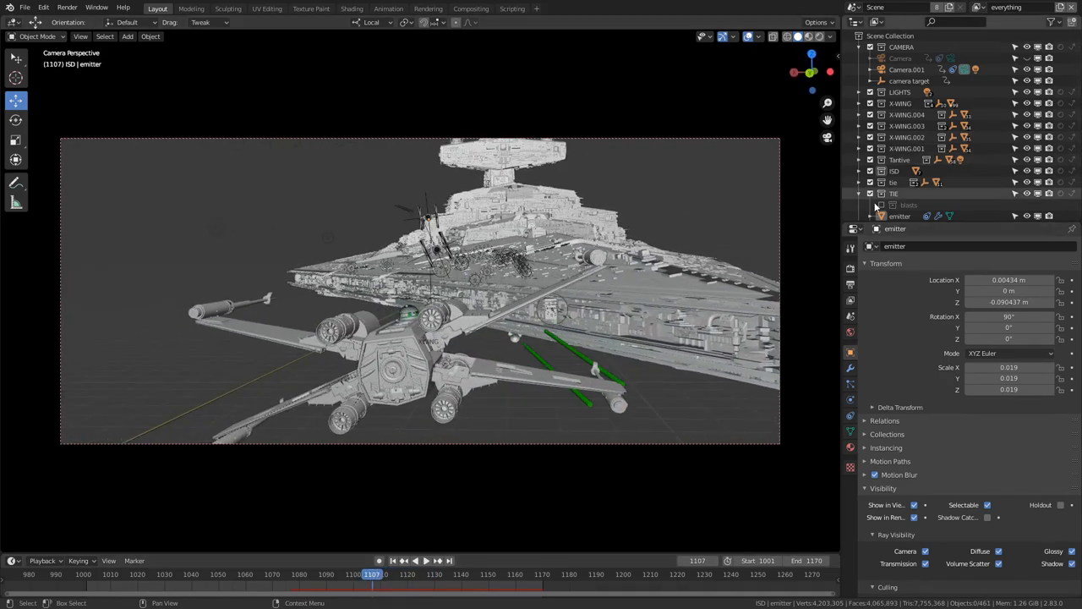
left_click(869, 193)
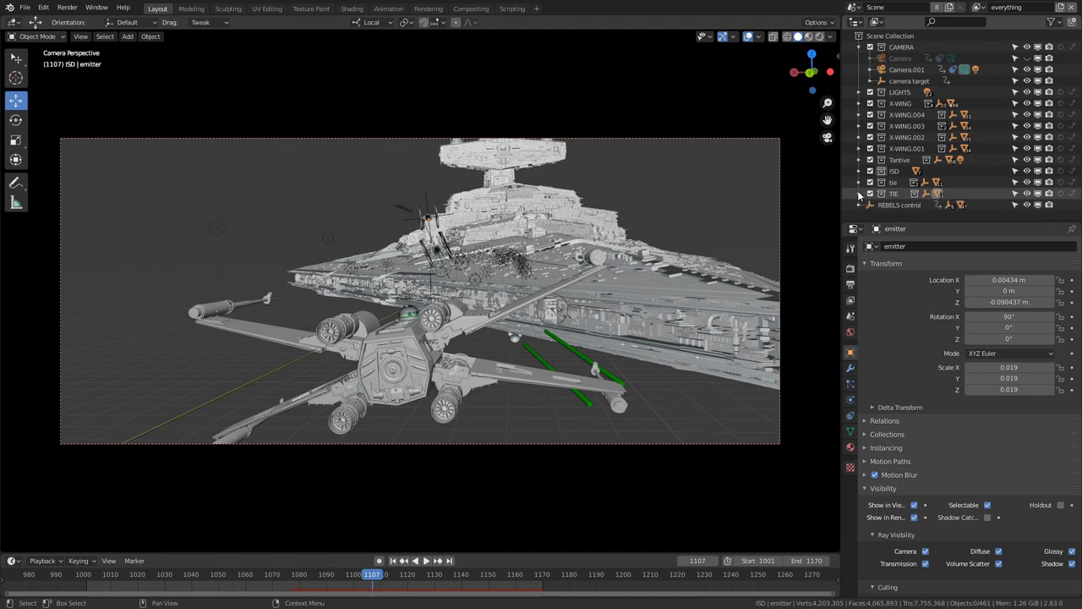
left_click(903, 216)
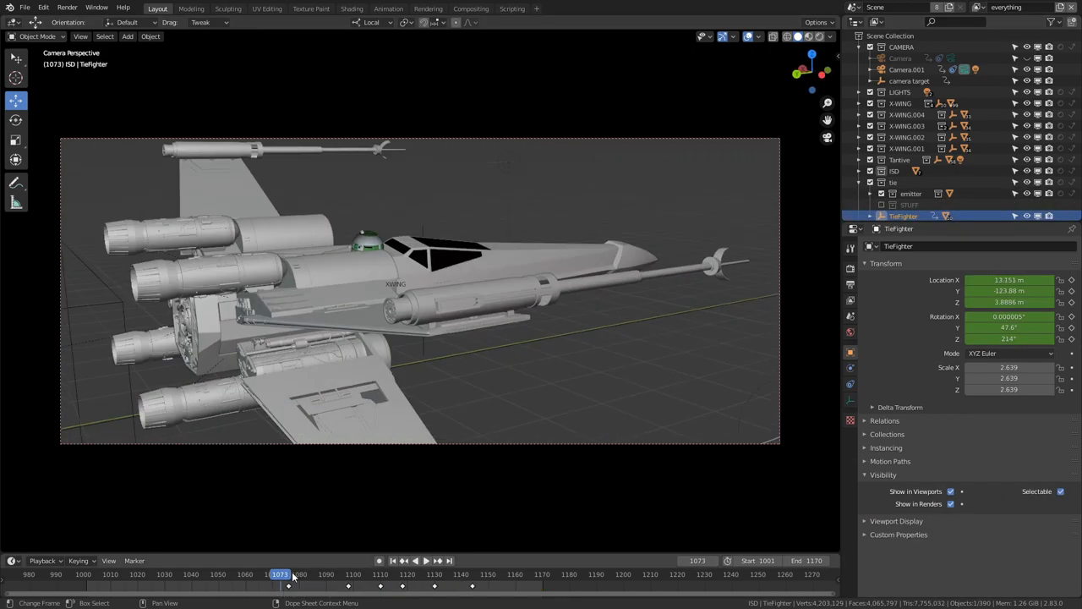
left_click(416, 561)
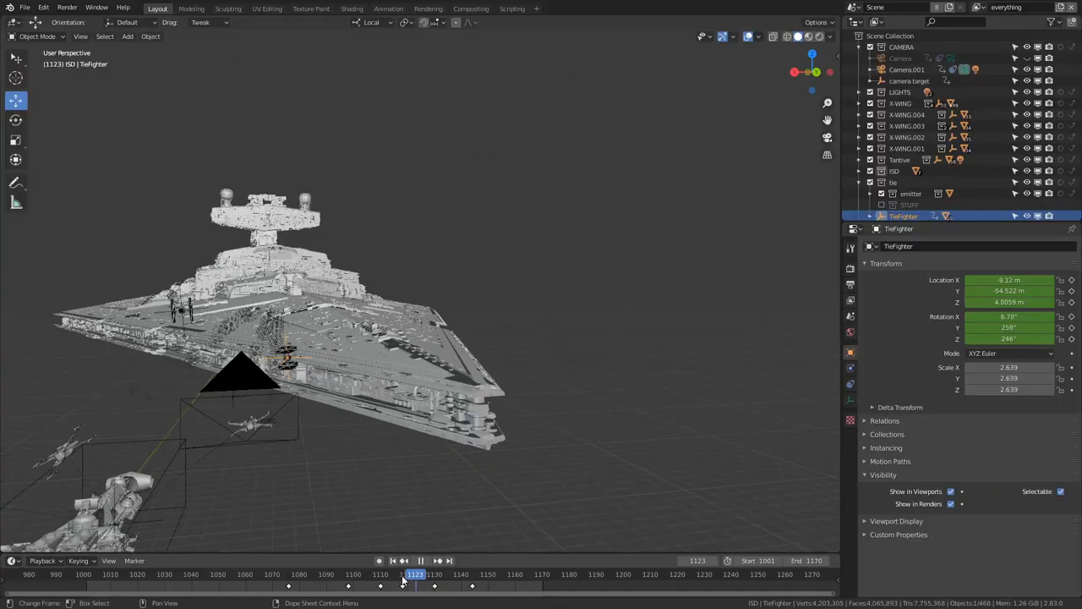
left_click(399, 575)
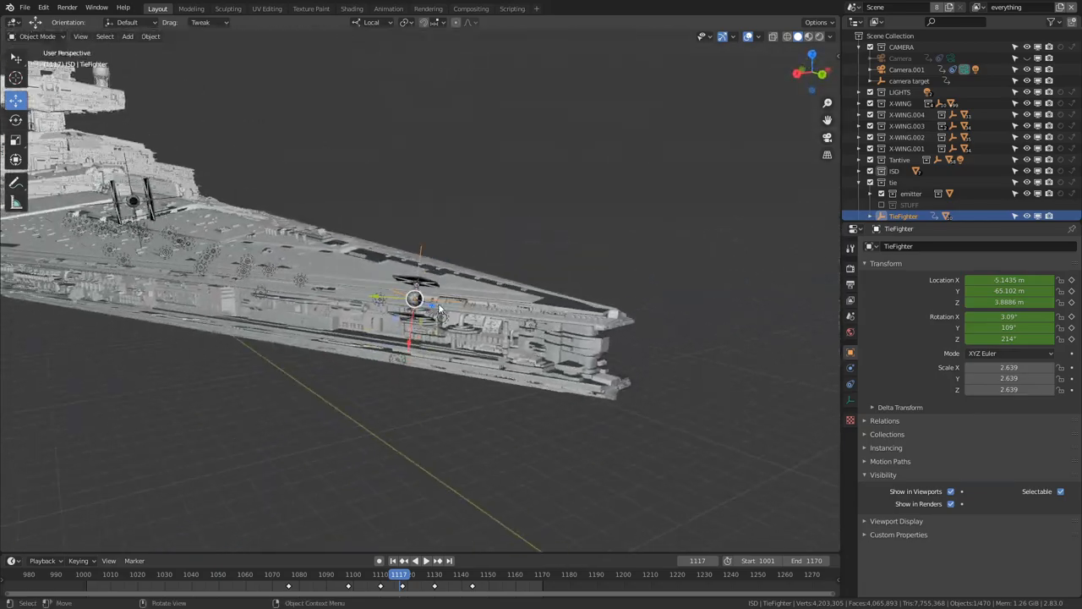
left_click(869, 183)
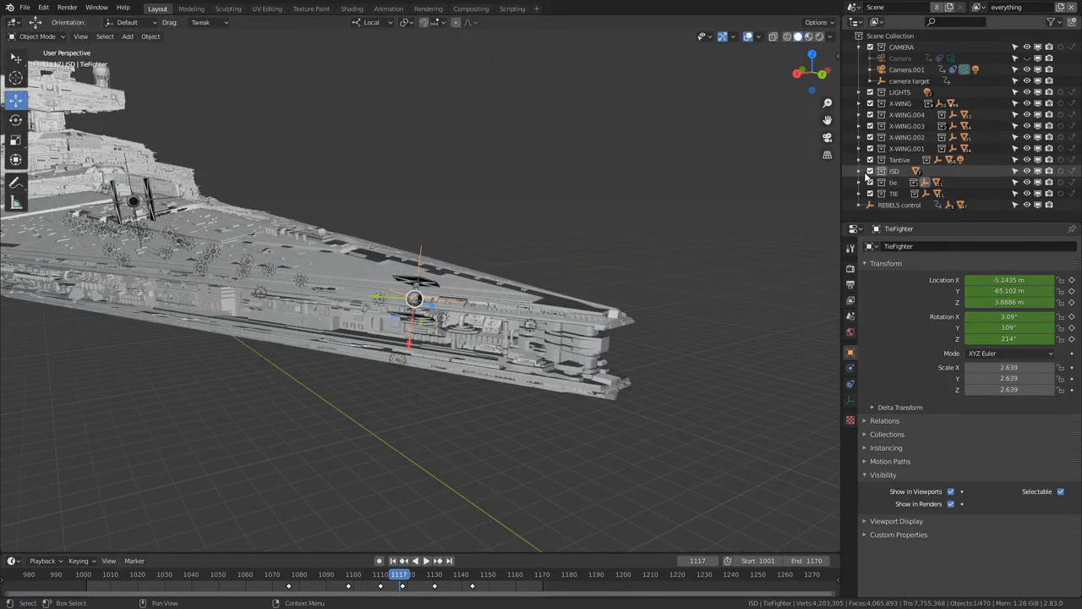
left_click(900, 217)
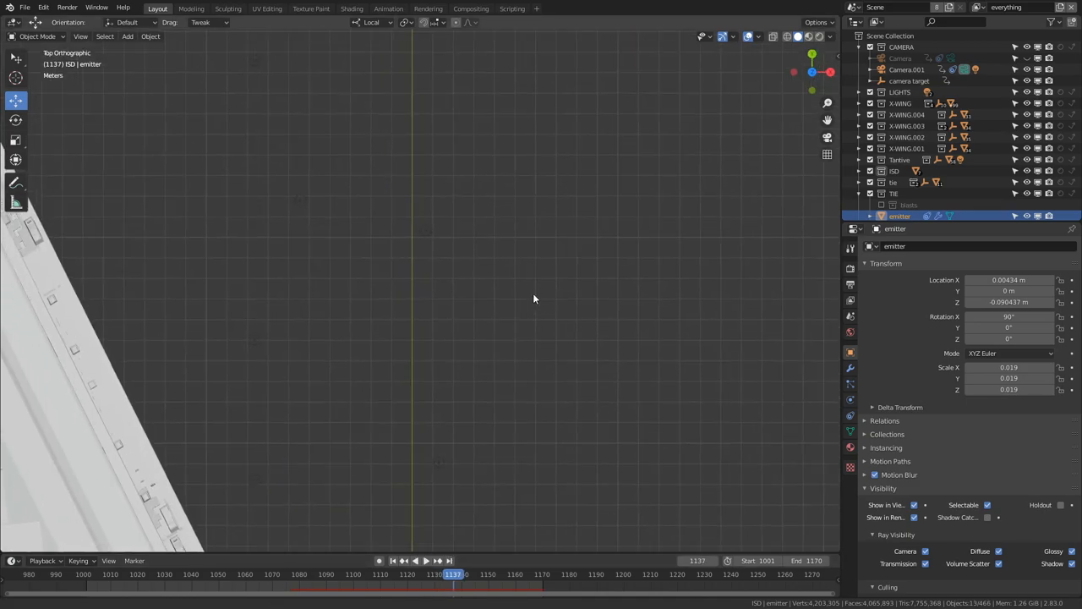
left_click(350, 575)
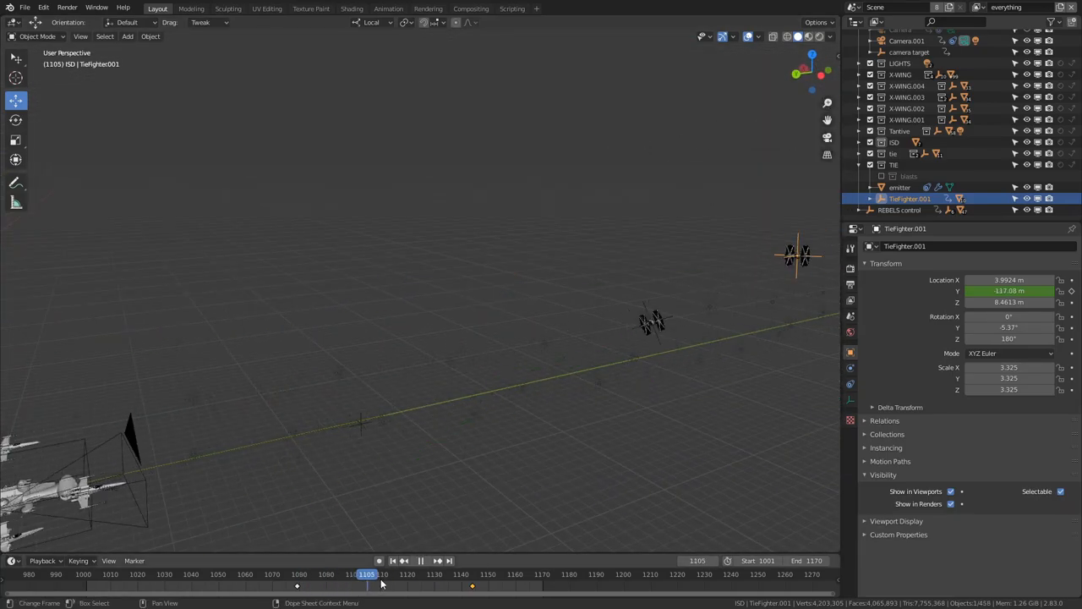
Scrub the timeline to watch the X-wing sweep past the Star Destroyer's superstructure
left_click(362, 575)
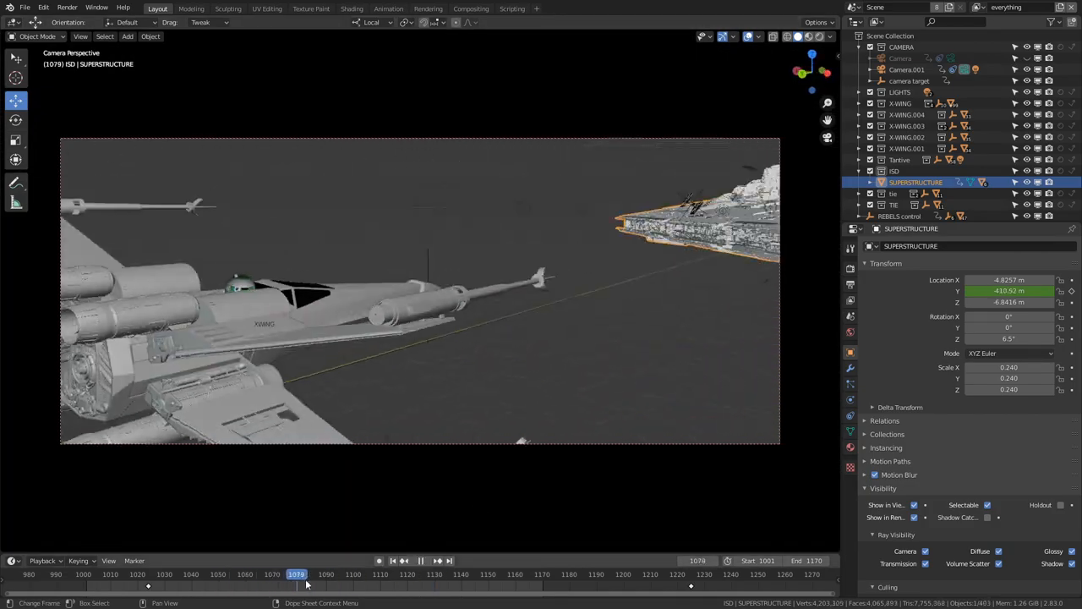
left_click(575, 573)
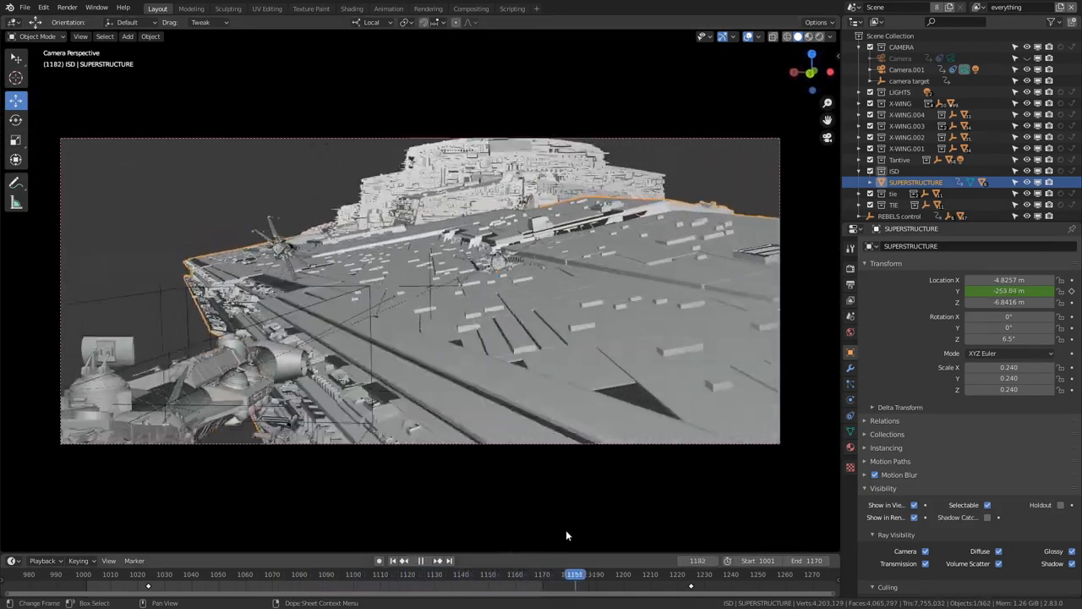
left_click(358, 575)
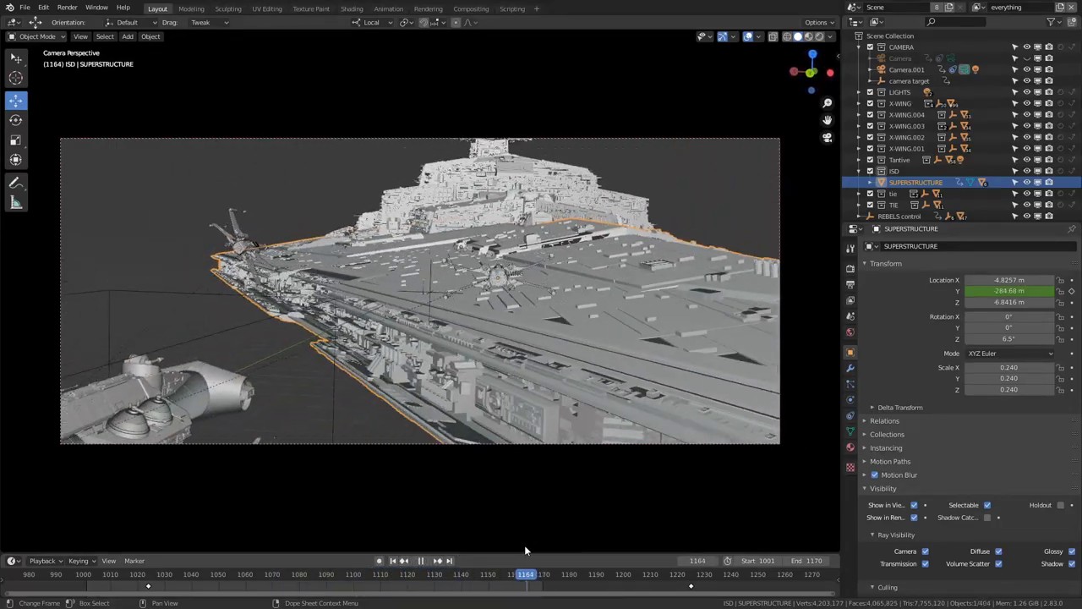
left_click(385, 575)
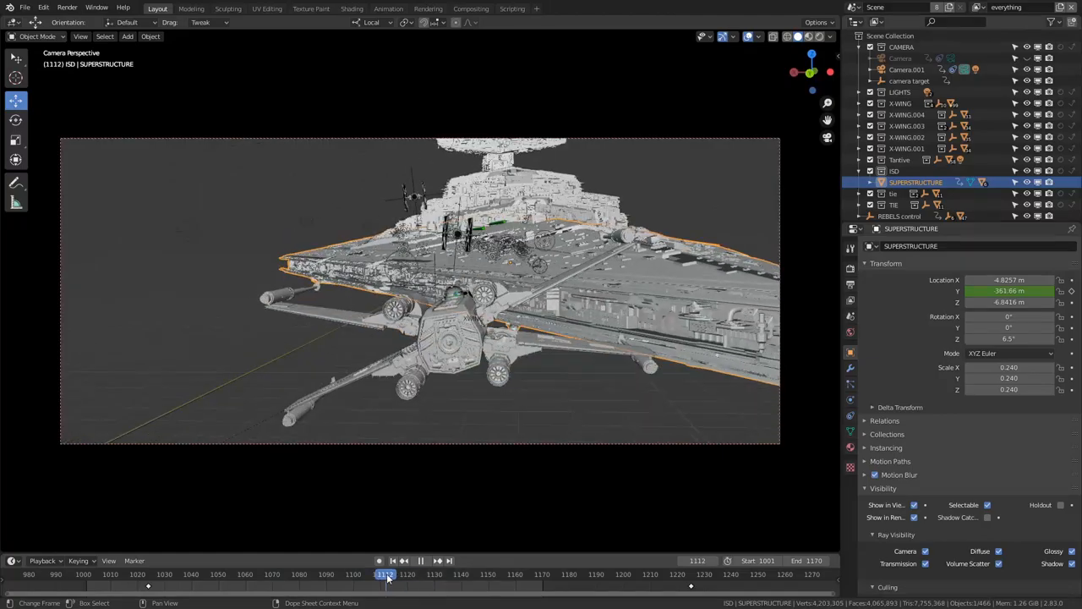